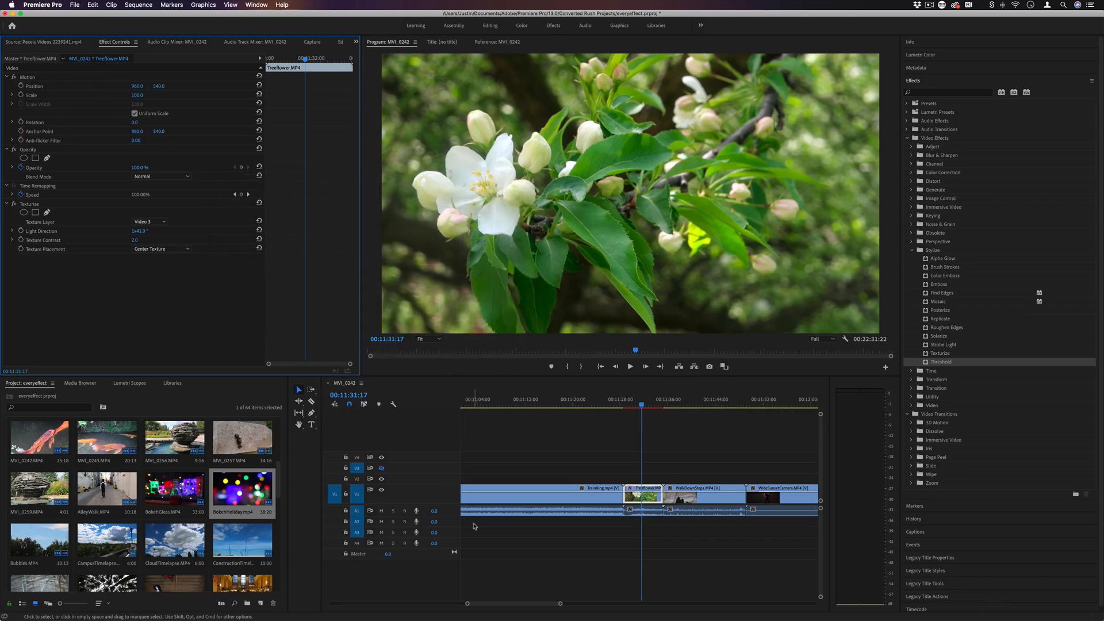
{"action": "mouse_move", "coordinate": [946, 258]}
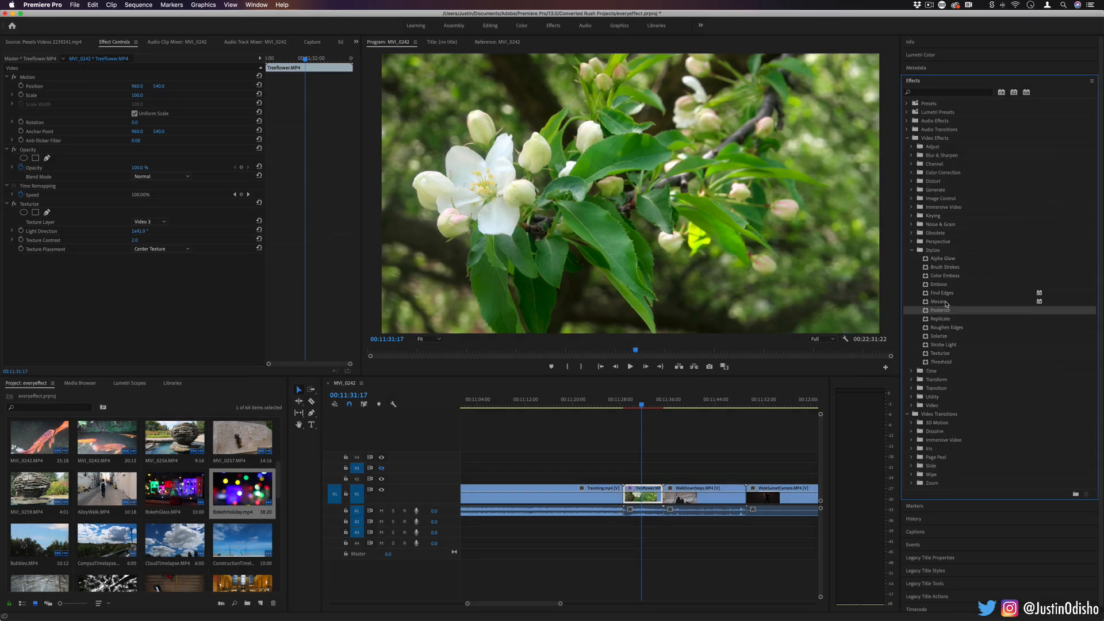
{"action": "mouse_move", "coordinate": [946, 285]}
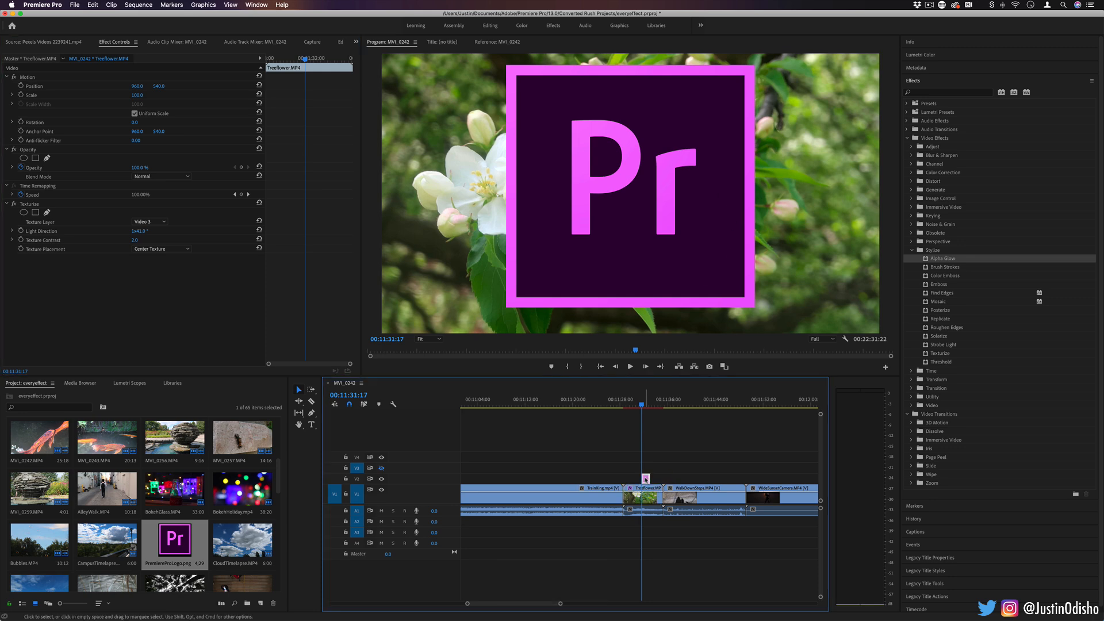
Apply Alpha Glow to the Premiere Pro logo clip with a red Start Color
{"action": "left_click", "coordinate": [645, 478]}
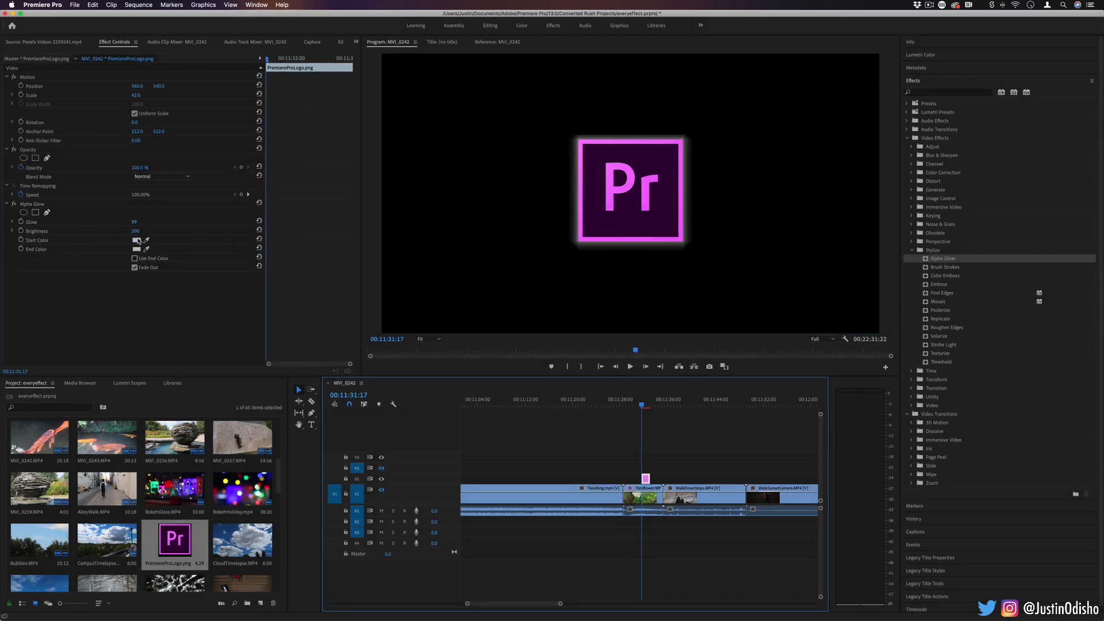
{"action": "left_click", "coordinate": [138, 240]}
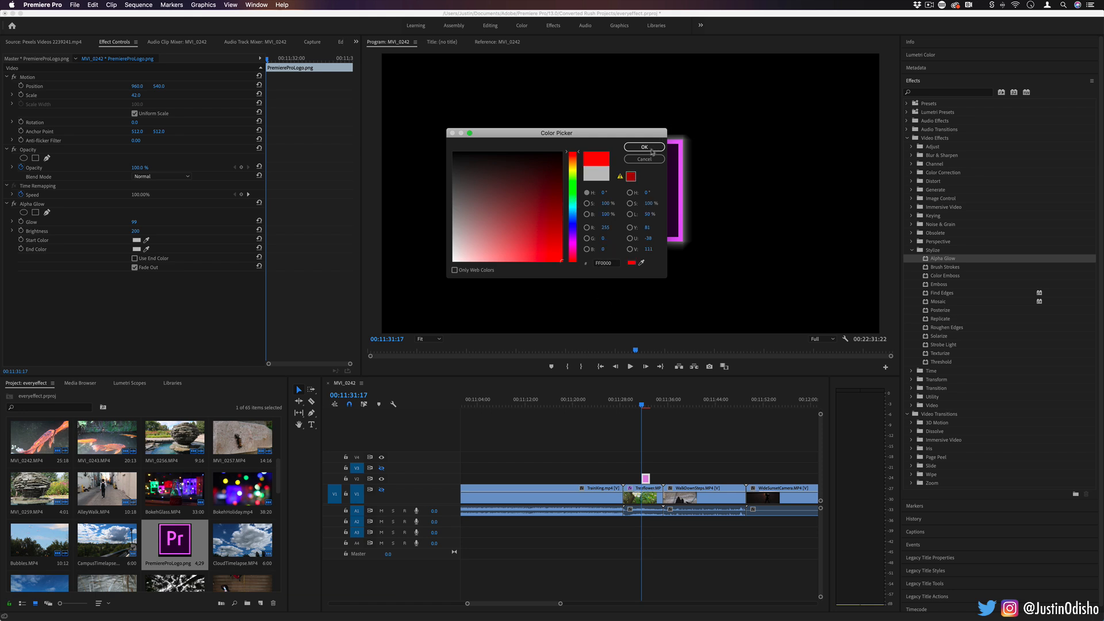
{"action": "left_click", "coordinate": [644, 146]}
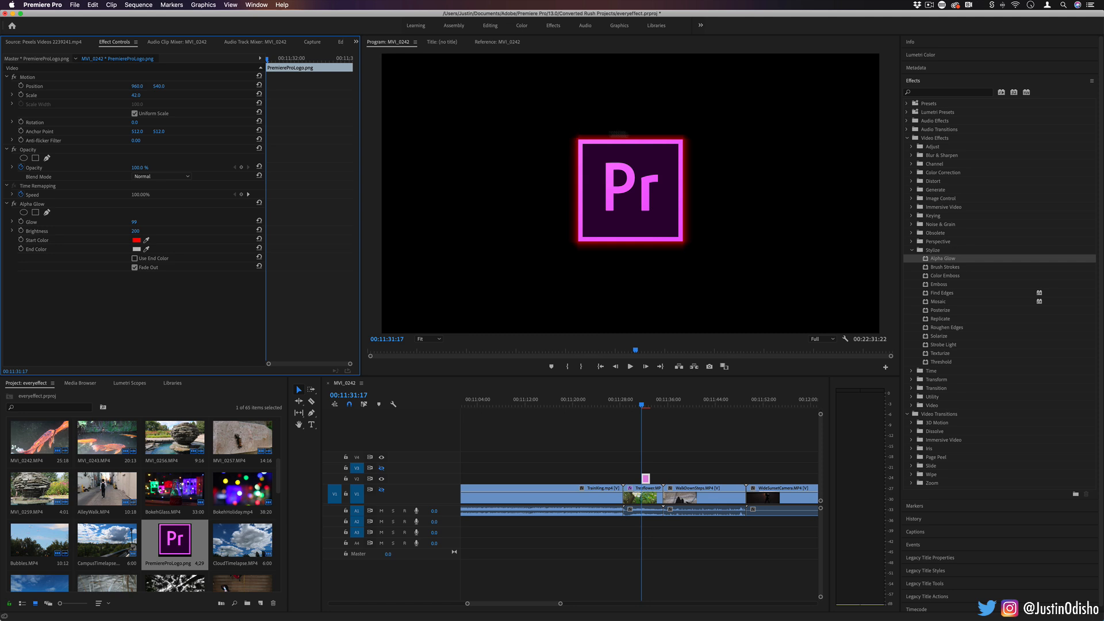
Set the glow's End Color to blue and enable Use End Color
{"action": "left_click", "coordinate": [140, 240]}
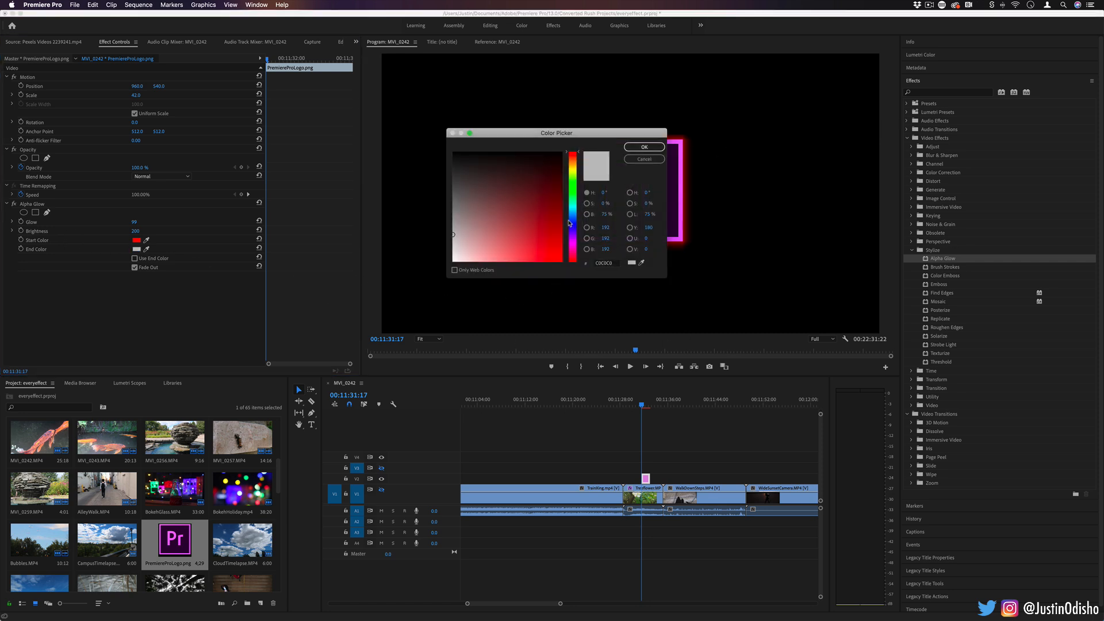
{"action": "left_click", "coordinate": [643, 146]}
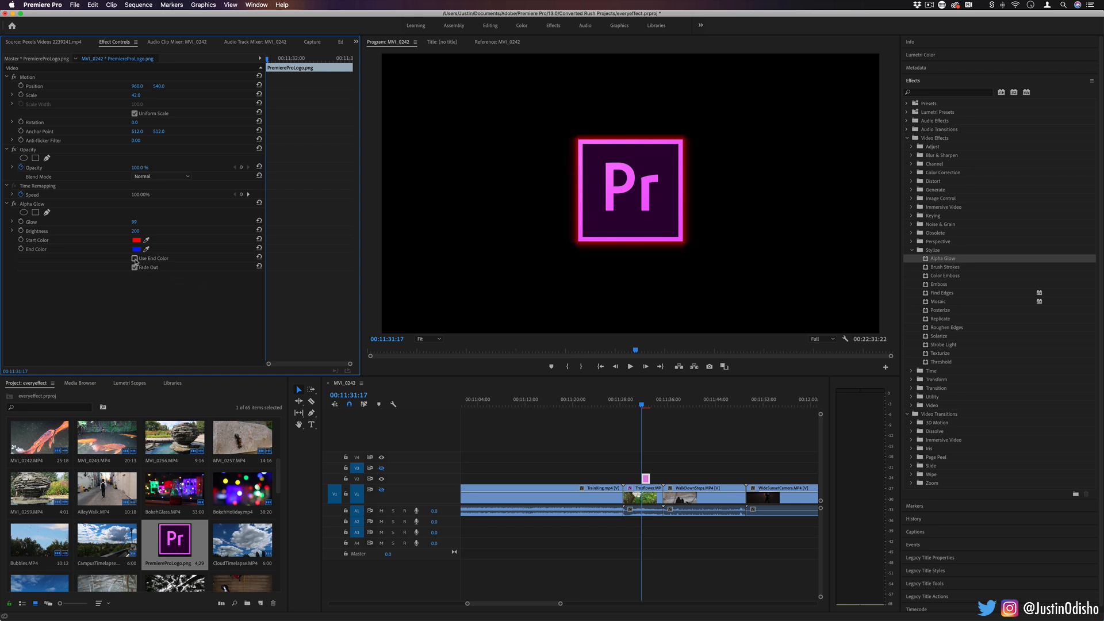
{"action": "left_click", "coordinate": [134, 267]}
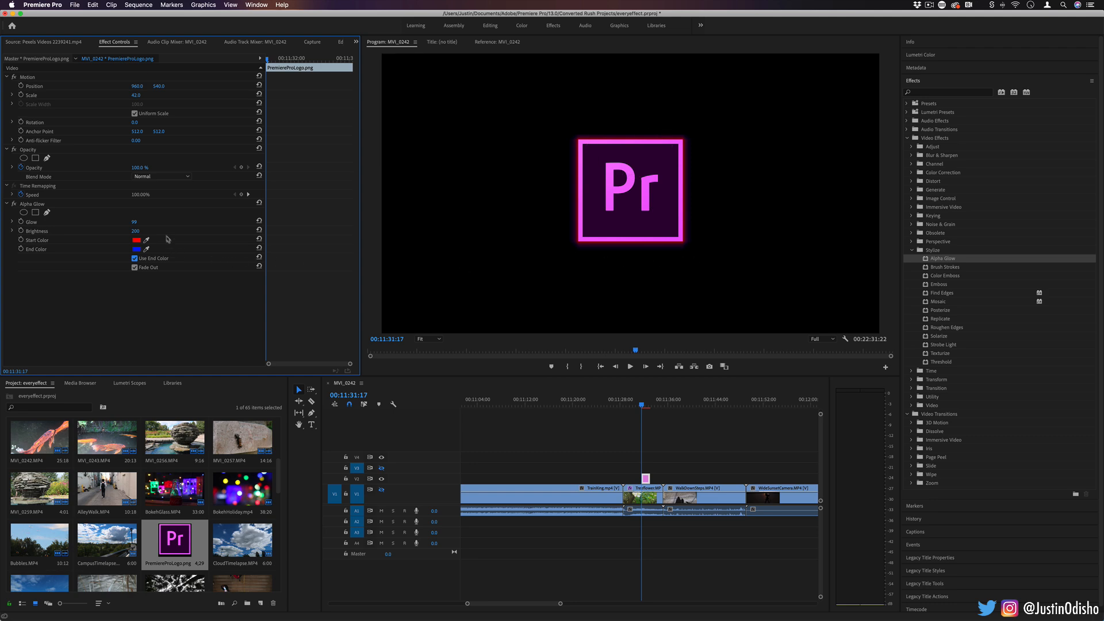
Apply Brush Strokes to the logo clip for a rough painted edge look
{"action": "left_click", "coordinate": [642, 488]}
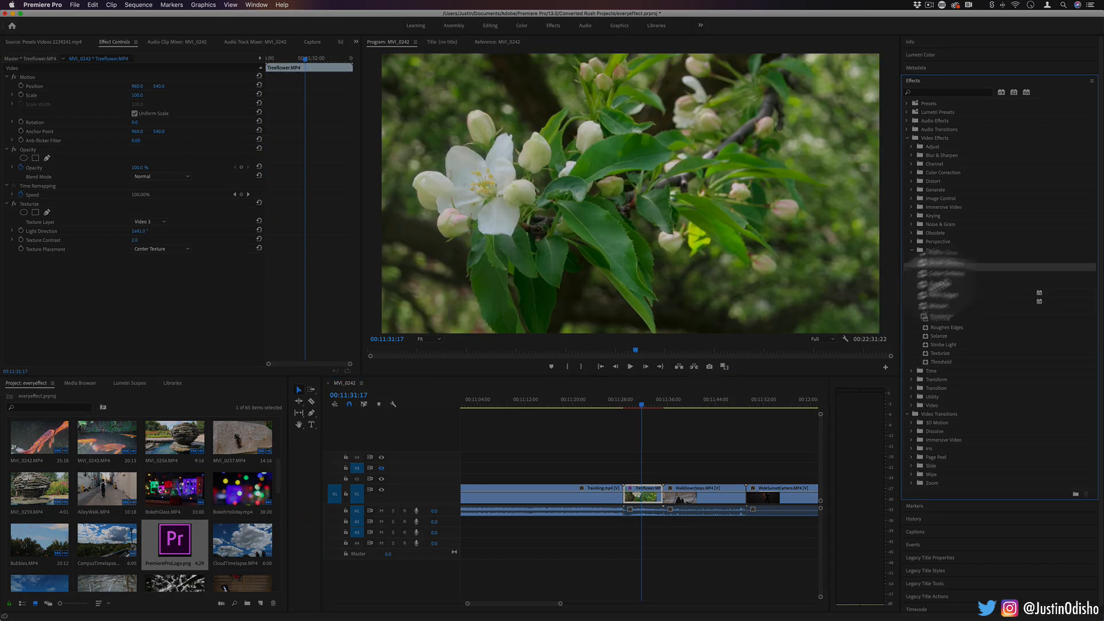
{"action": "double_click", "coordinate": [945, 265]}
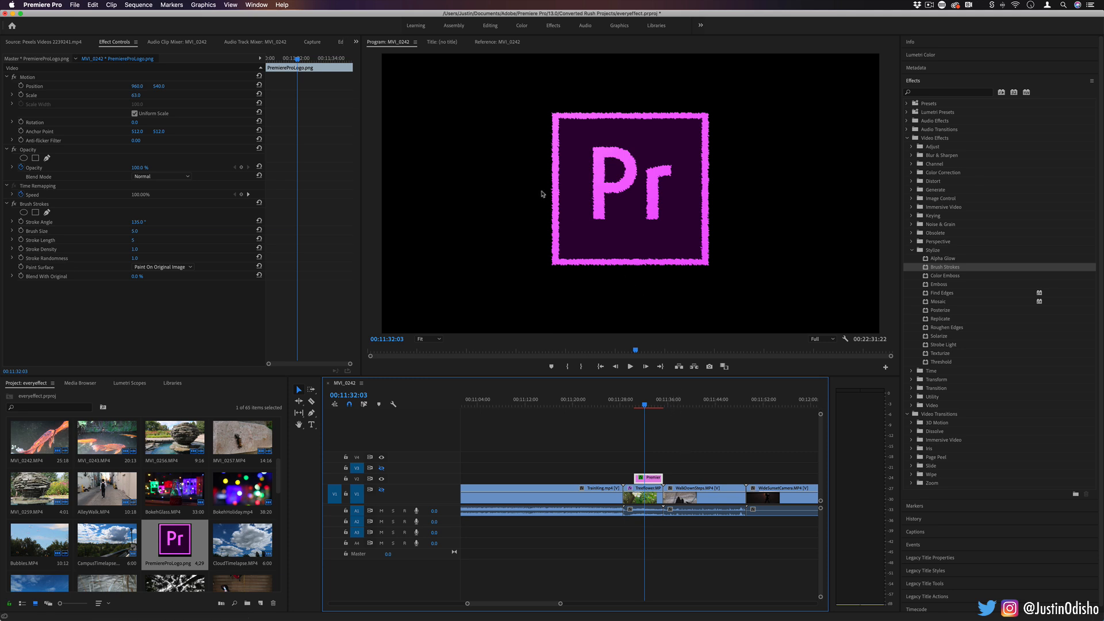
Play back the brush-stroked logo briefly, then select the flower clip
{"action": "left_click", "coordinate": [628, 365]}
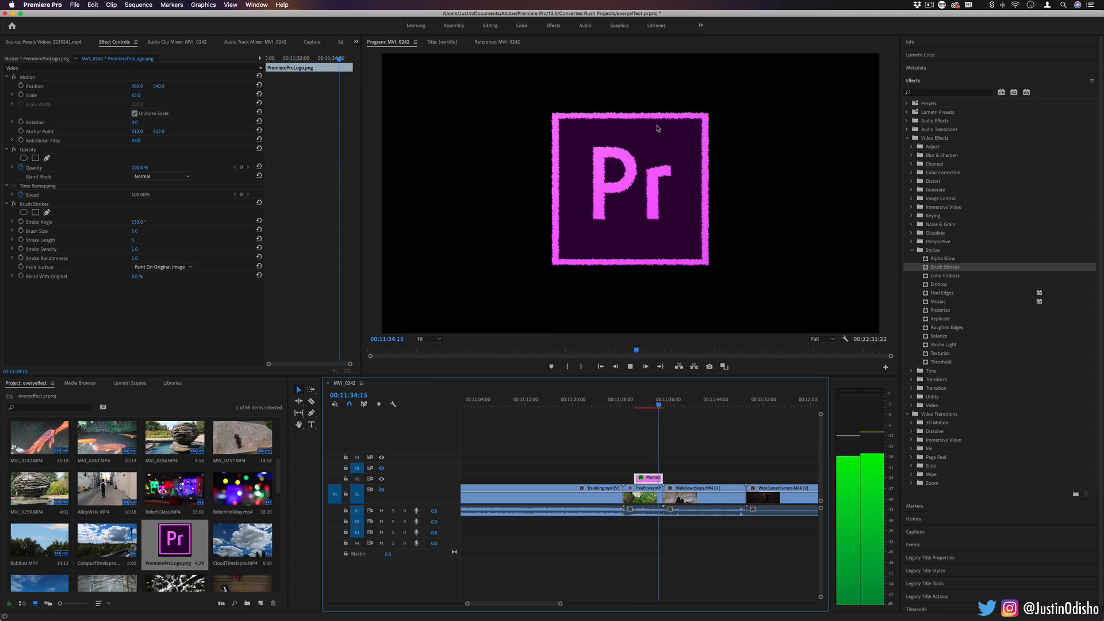
{"action": "left_click", "coordinate": [629, 366]}
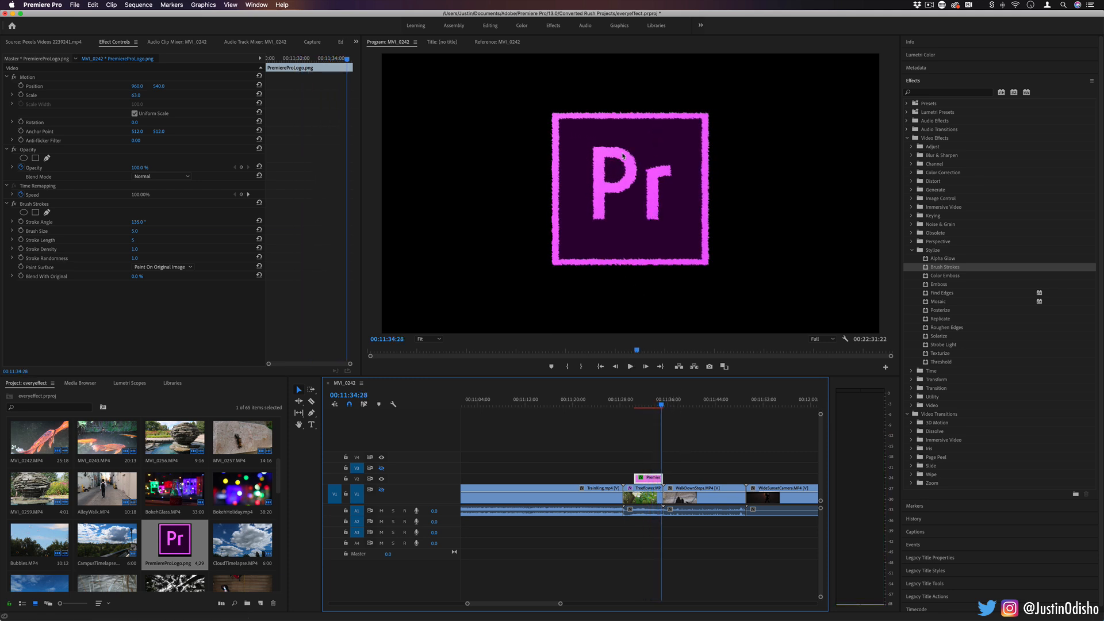
{"action": "left_click", "coordinate": [648, 402]}
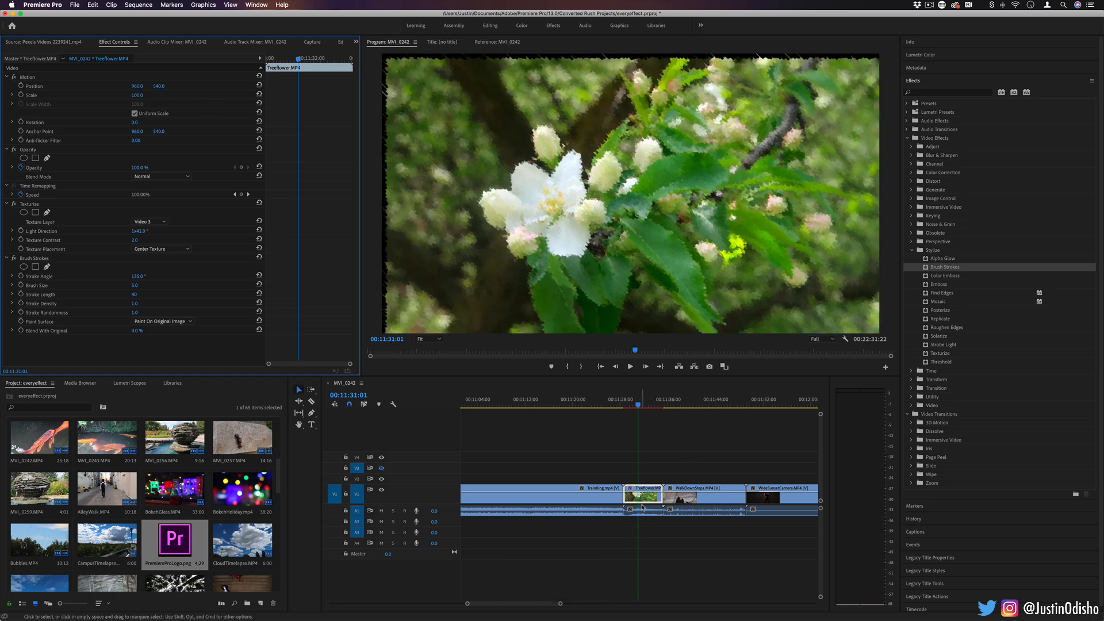
{"action": "mouse_move", "coordinate": [642, 500]}
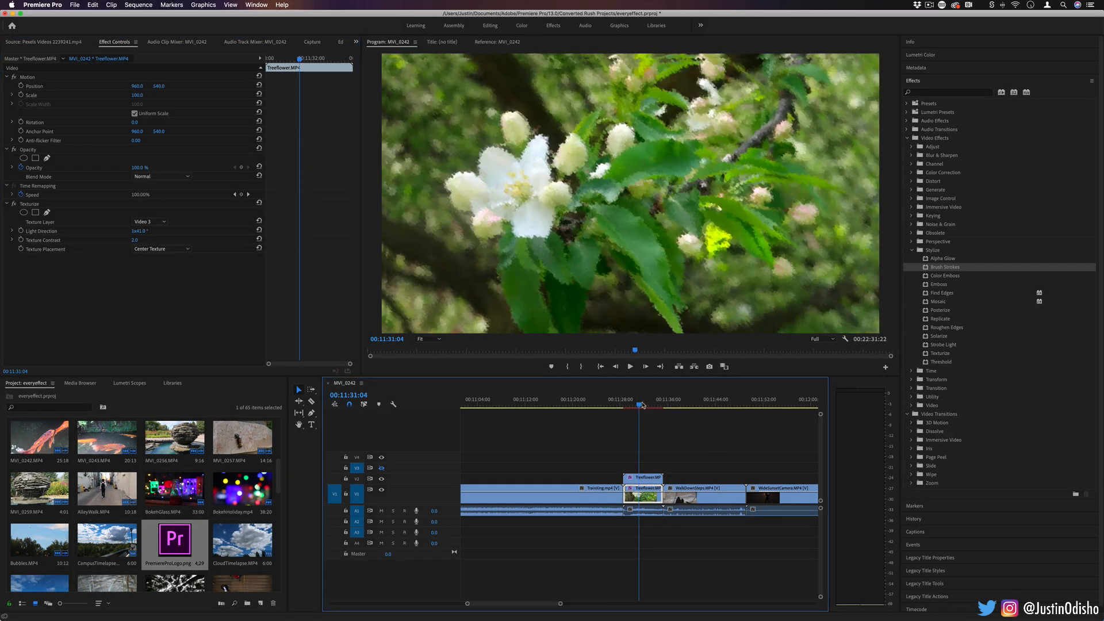
Select the Treeflower clip in the timeline to work on its Brush Strokes
{"action": "left_click", "coordinate": [642, 399]}
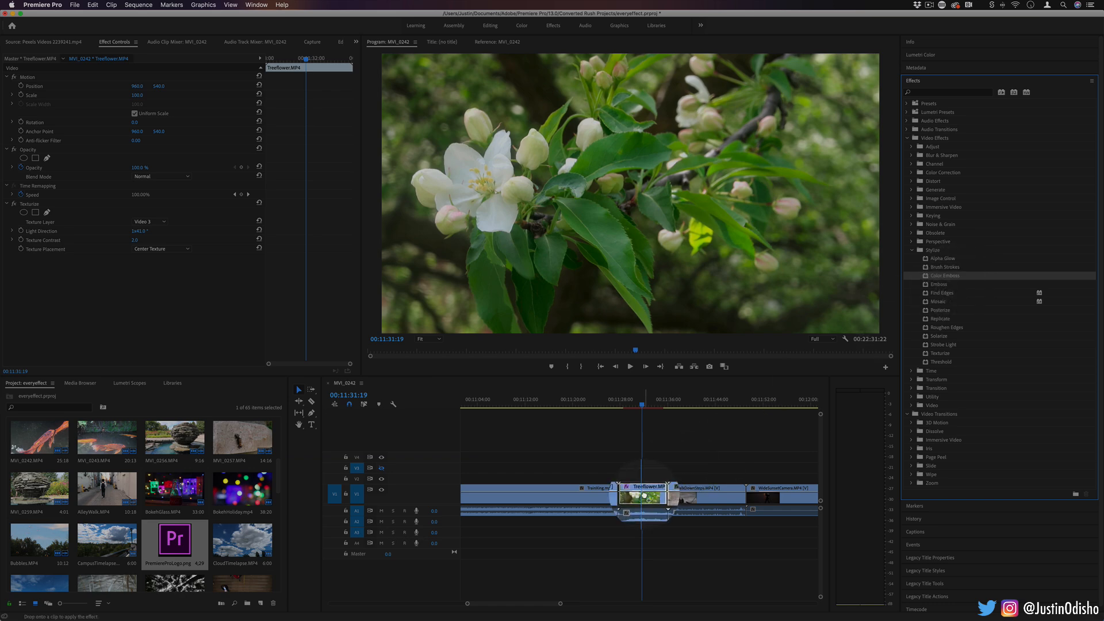
Toggle the Color Emboss effect off and on to compare with the original flower
{"action": "left_click", "coordinate": [7, 259]}
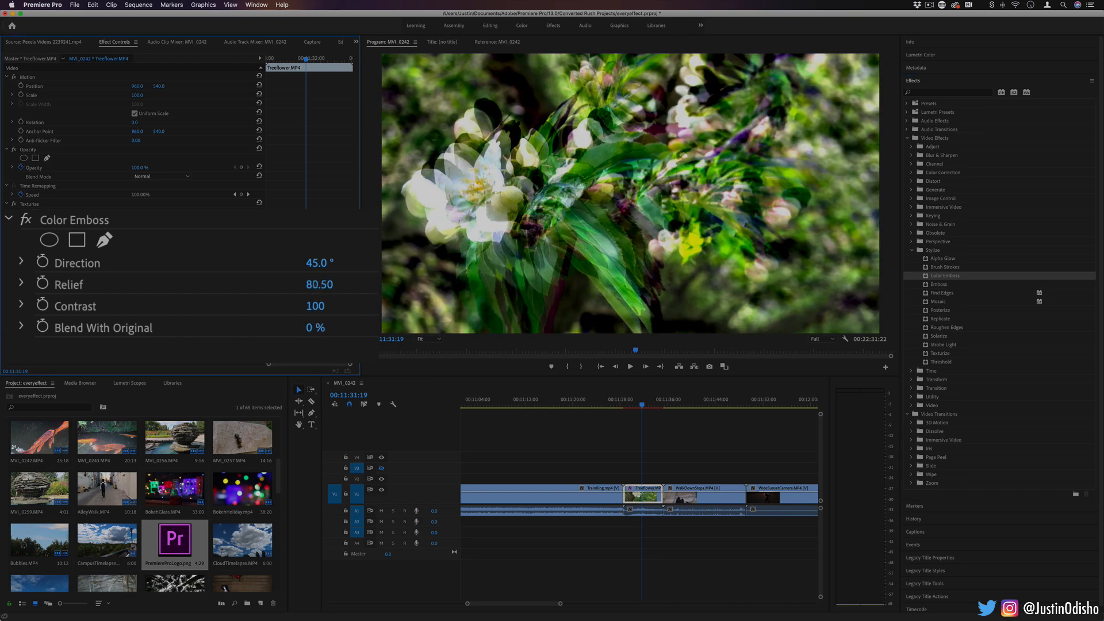
{"action": "left_click", "coordinate": [6, 203]}
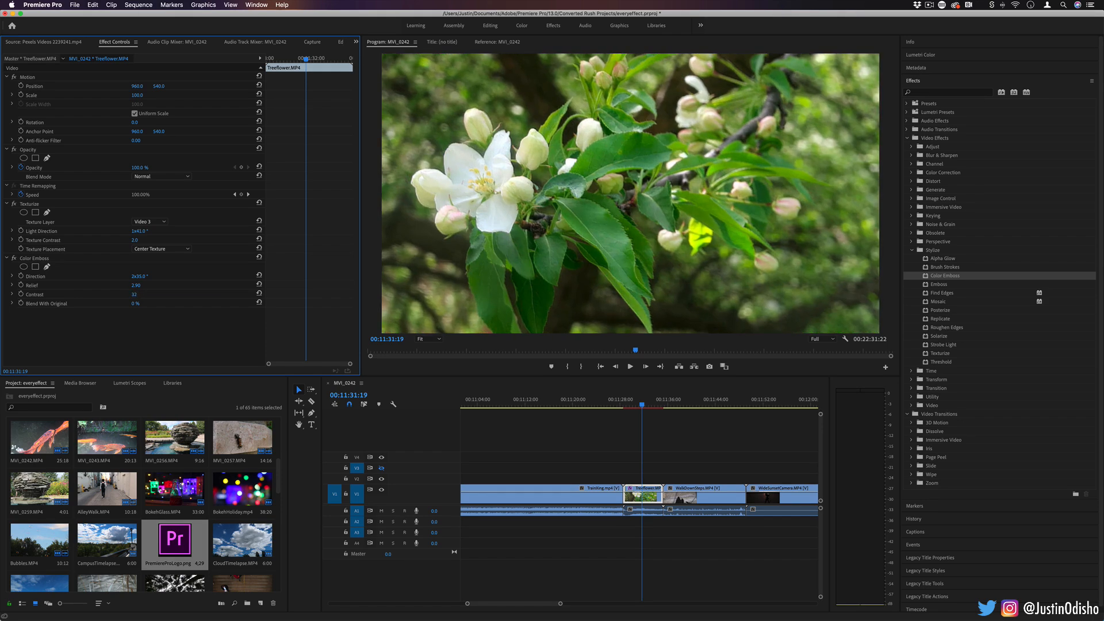
{"action": "left_click", "coordinate": [14, 259]}
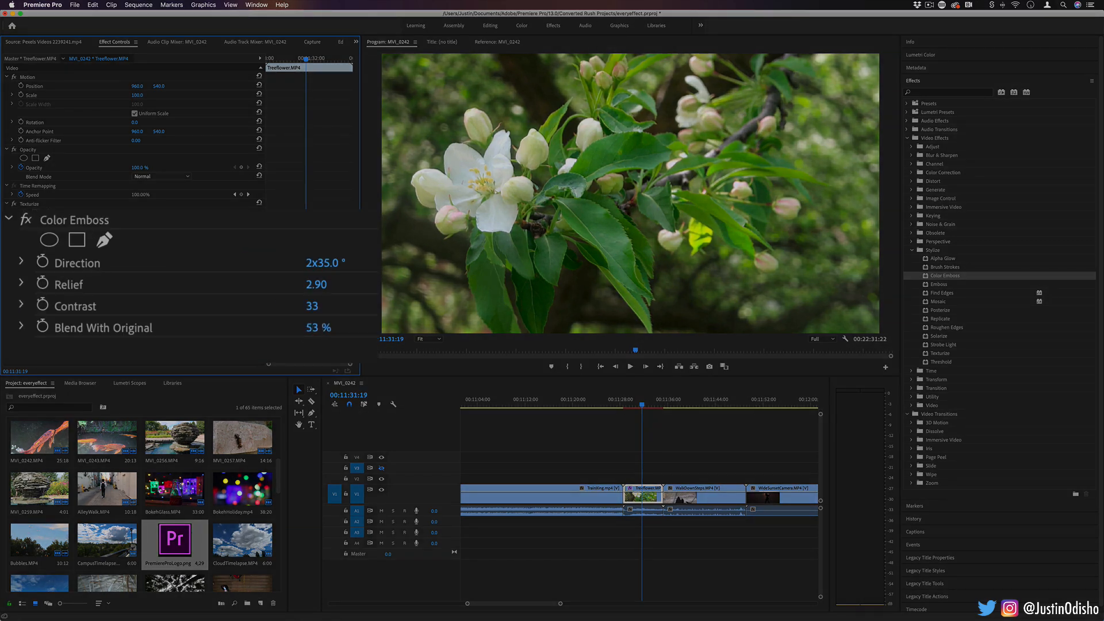
{"action": "left_click", "coordinate": [6, 204]}
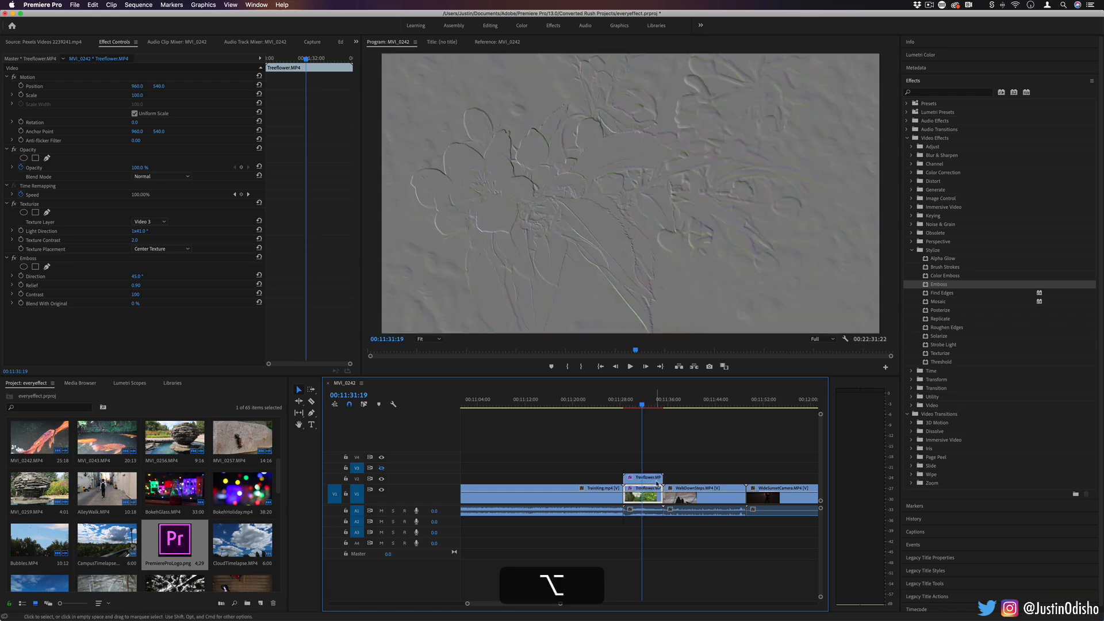
{"action": "mouse_move", "coordinate": [641, 487]}
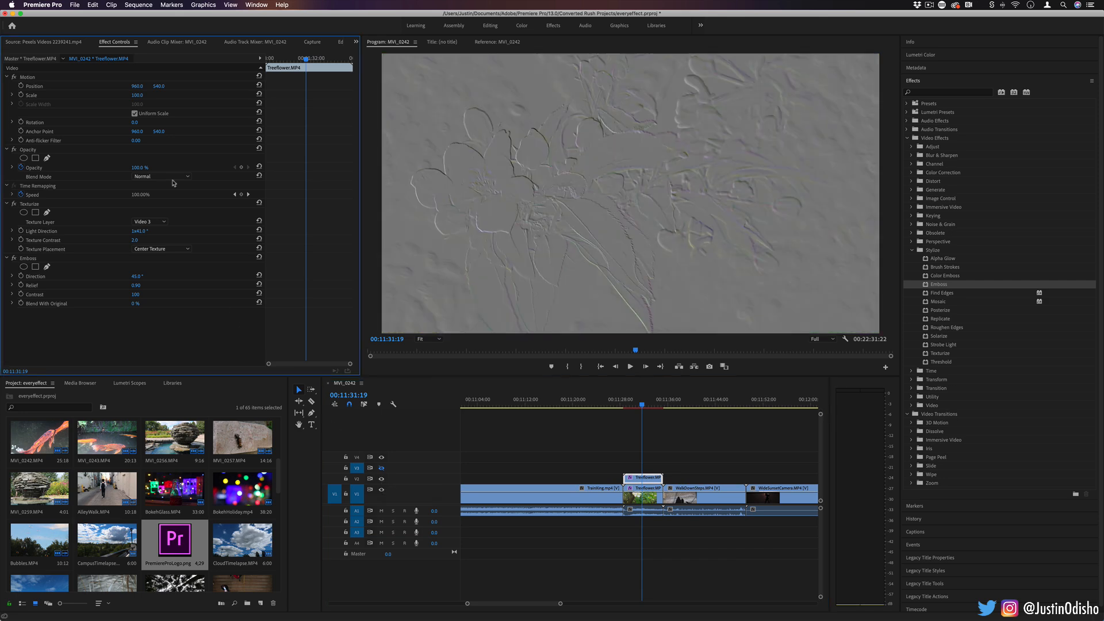
Set the embossed Treeflower copy's Opacity blend mode to Soft Light
{"action": "left_click", "coordinate": [161, 176]}
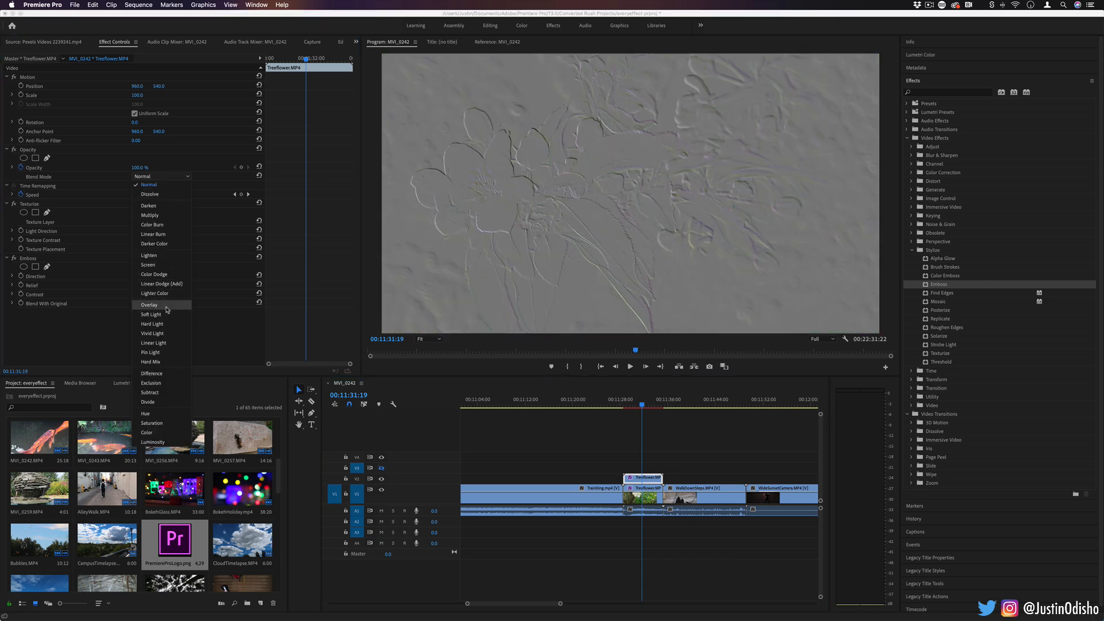
{"action": "left_click", "coordinate": [151, 314]}
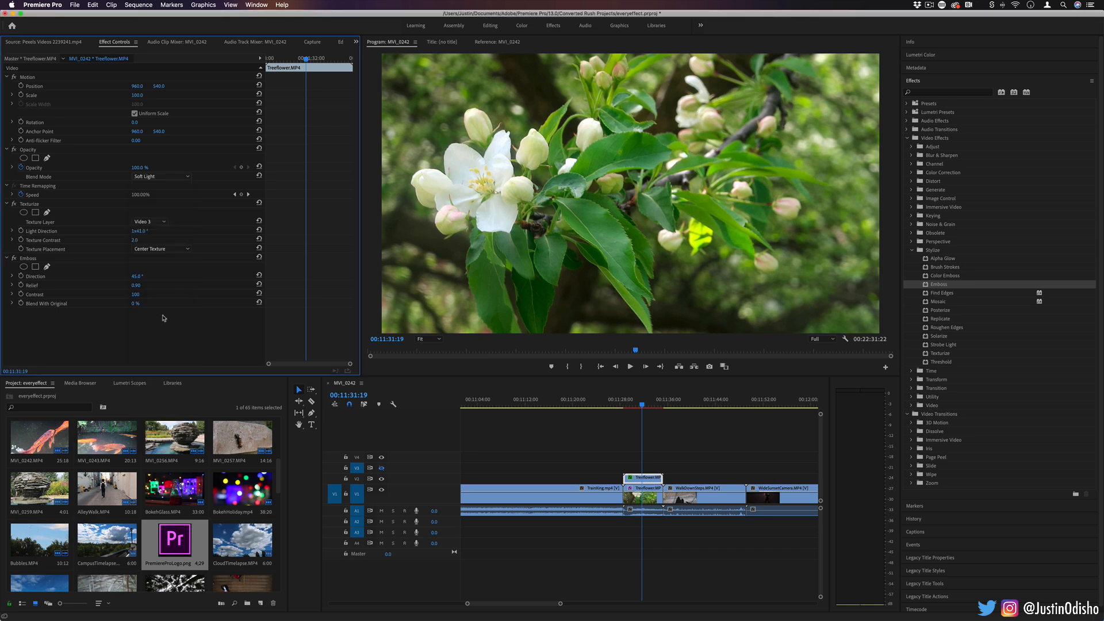
{"action": "mouse_move", "coordinate": [384, 483]}
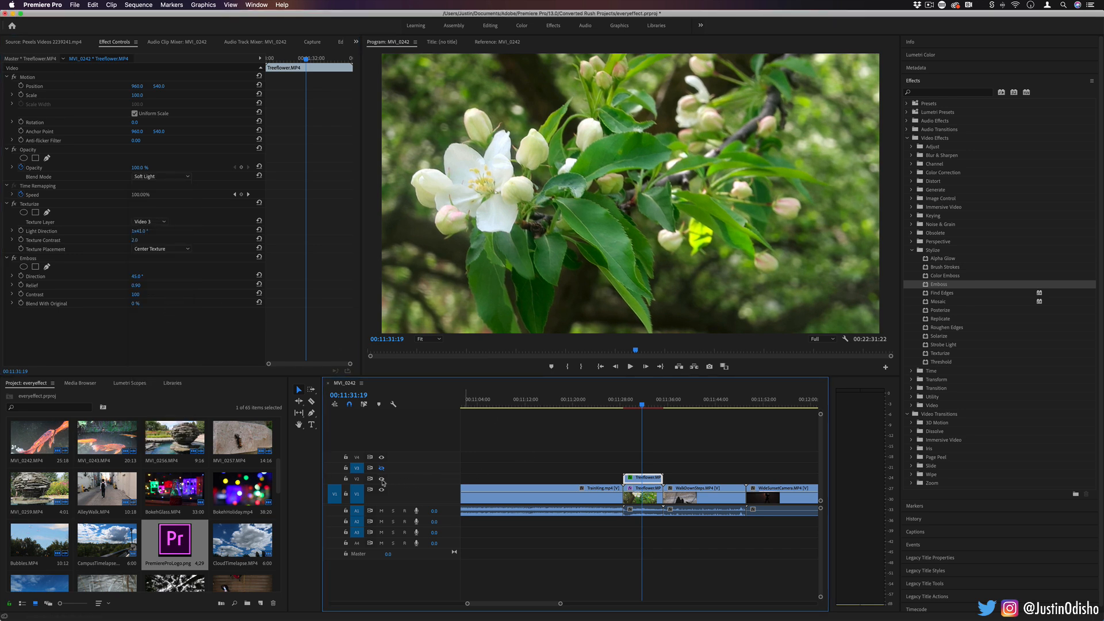
Return the embossed copy's blend mode to Normal
{"action": "left_click", "coordinate": [160, 176]}
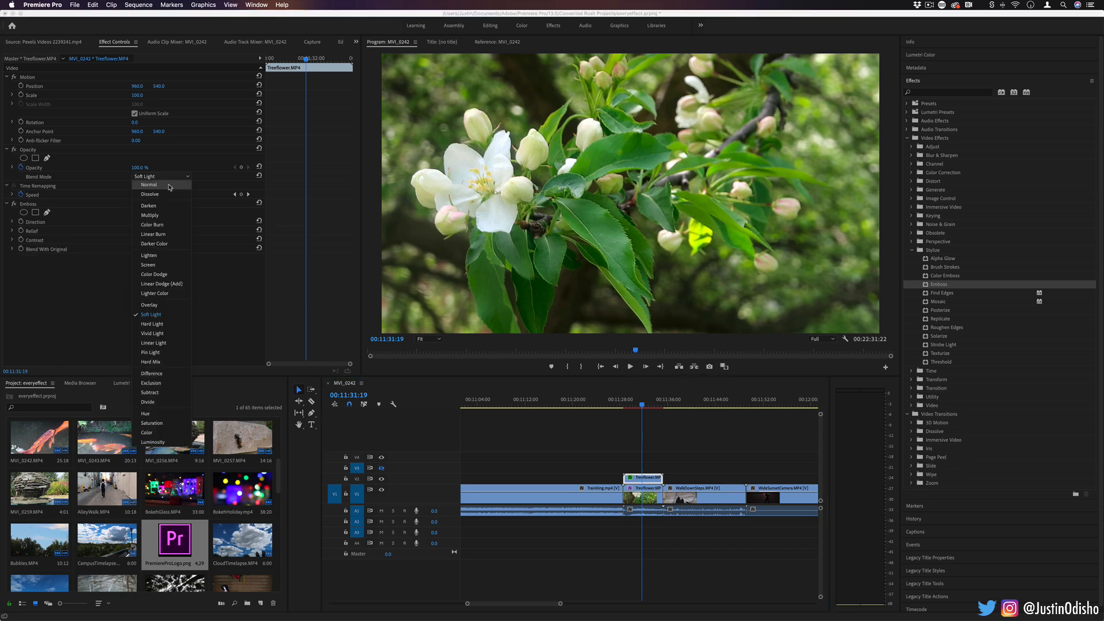
{"action": "left_click", "coordinate": [148, 184]}
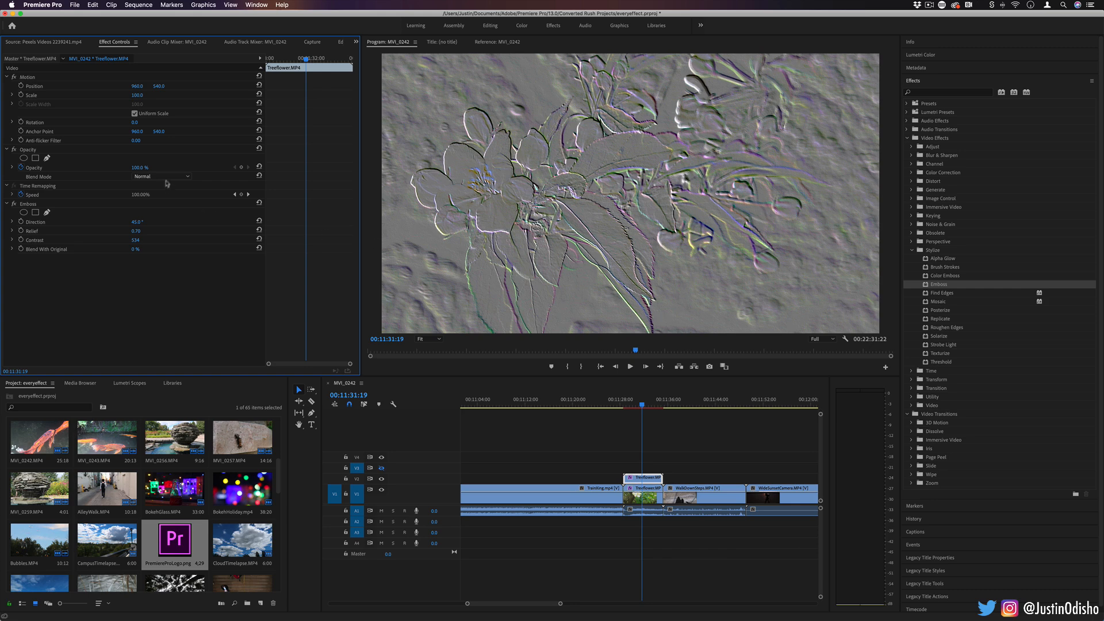
{"action": "left_click", "coordinate": [161, 176]}
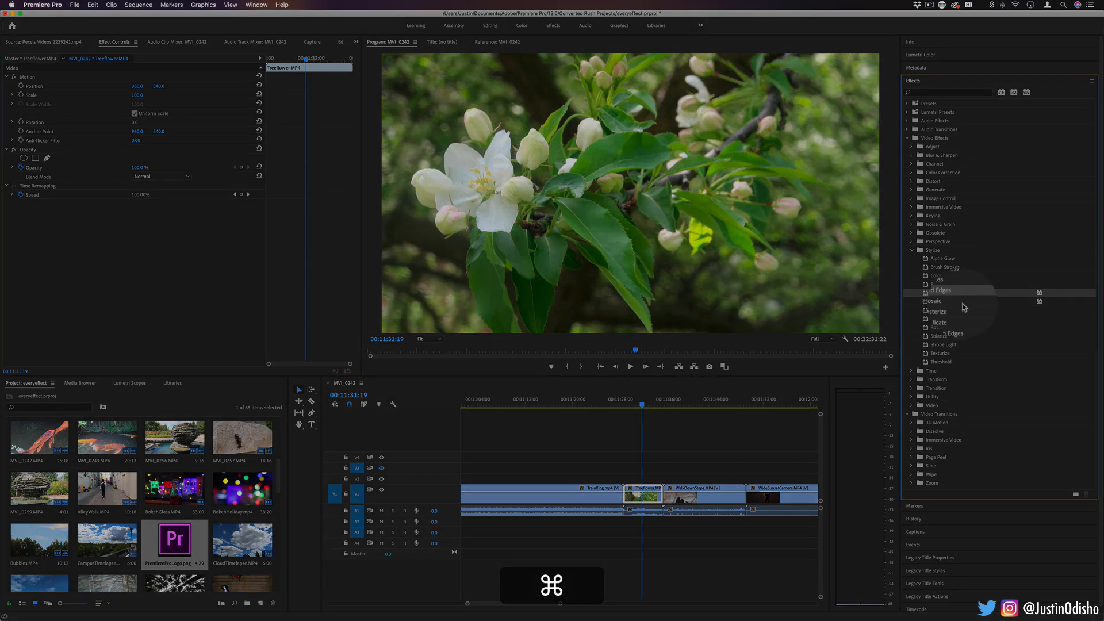
Apply Find Edges to the Treeflower clip and try Invert on then off
{"action": "double_click", "coordinate": [939, 290]}
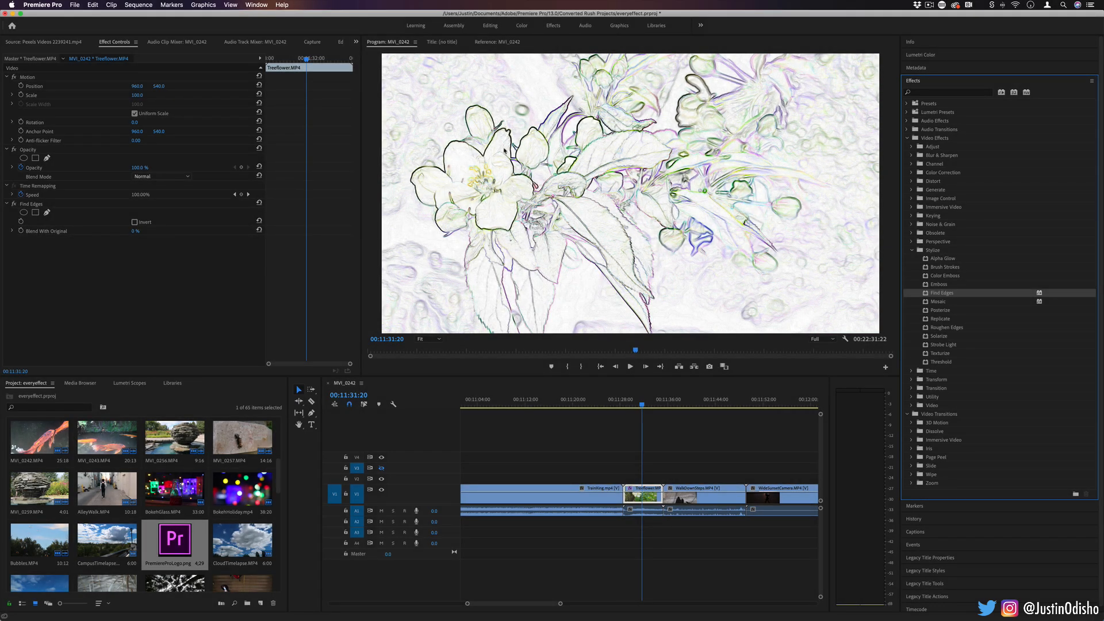
{"action": "left_click", "coordinate": [311, 218]}
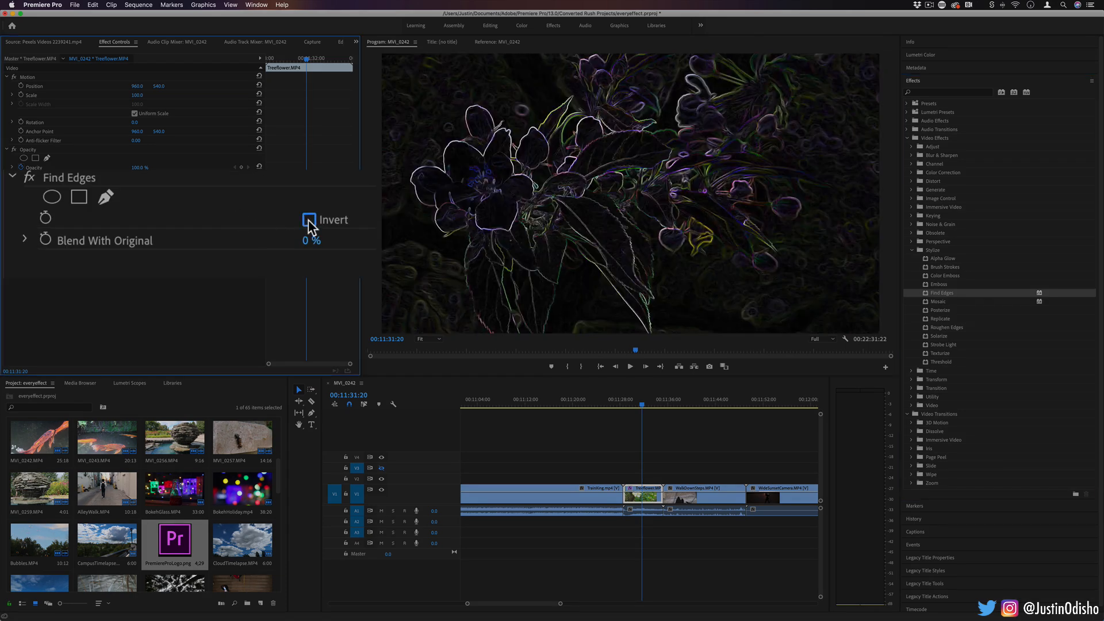
{"action": "left_click", "coordinate": [309, 220]}
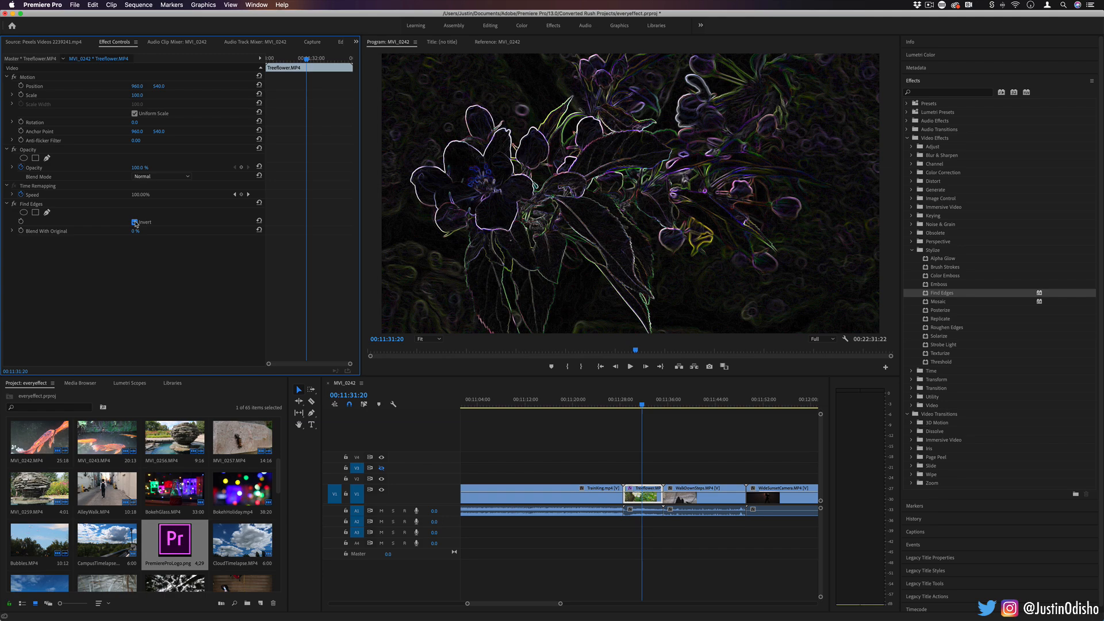
{"action": "left_click", "coordinate": [133, 222]}
{"action": "type", "text": "30"}
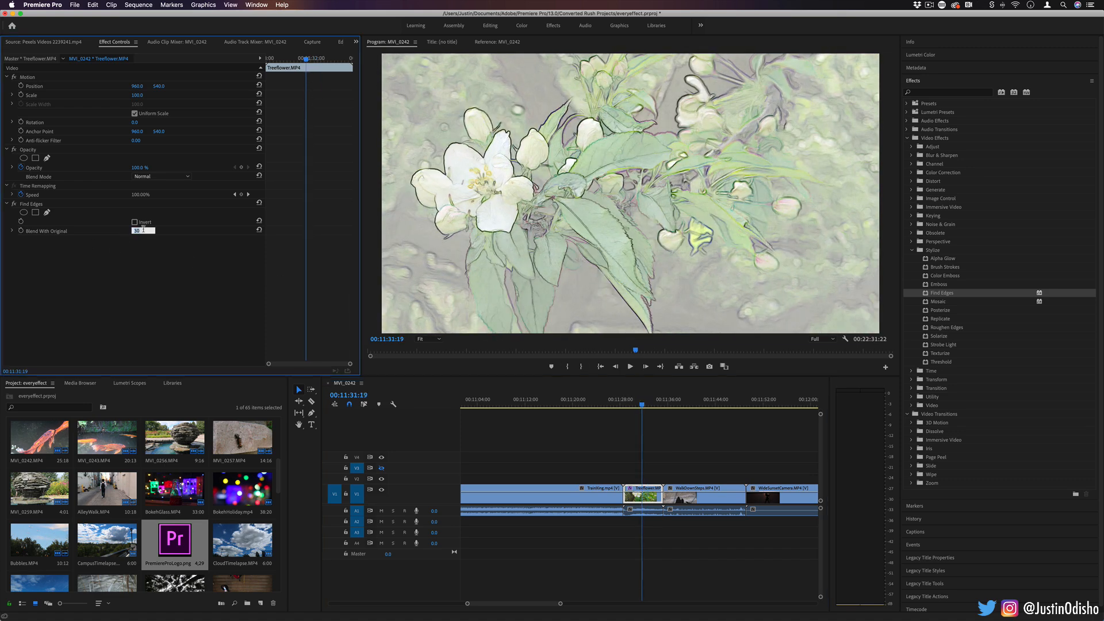
Set Find Edges Blend With Original to 40%, then search for the Tint effect
{"action": "type", "text": "40 %"}
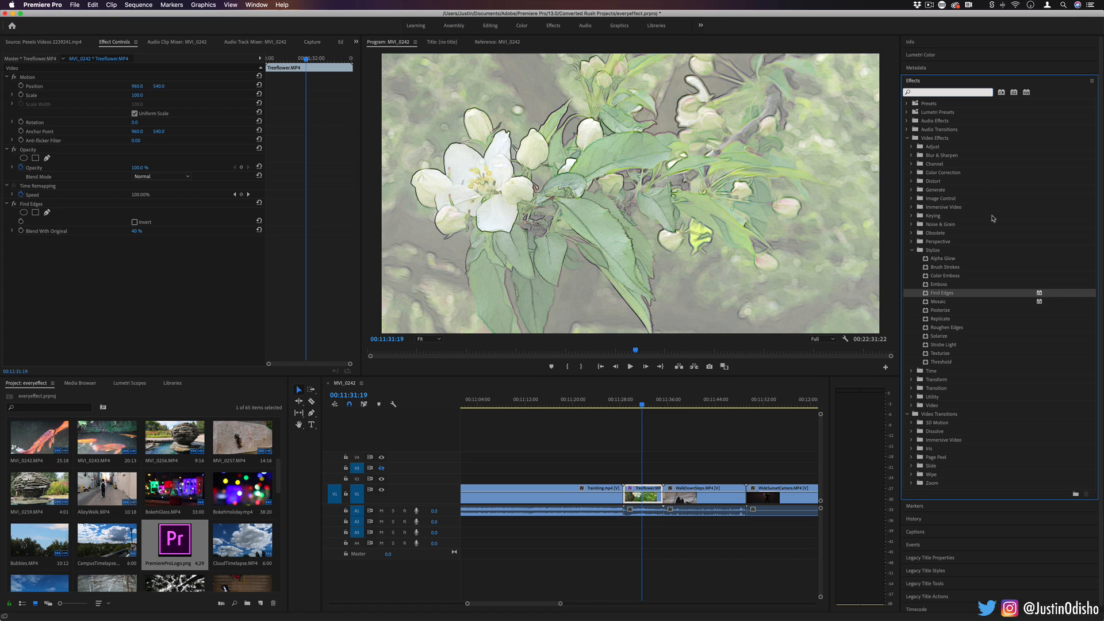
{"action": "type", "text": "tint"}
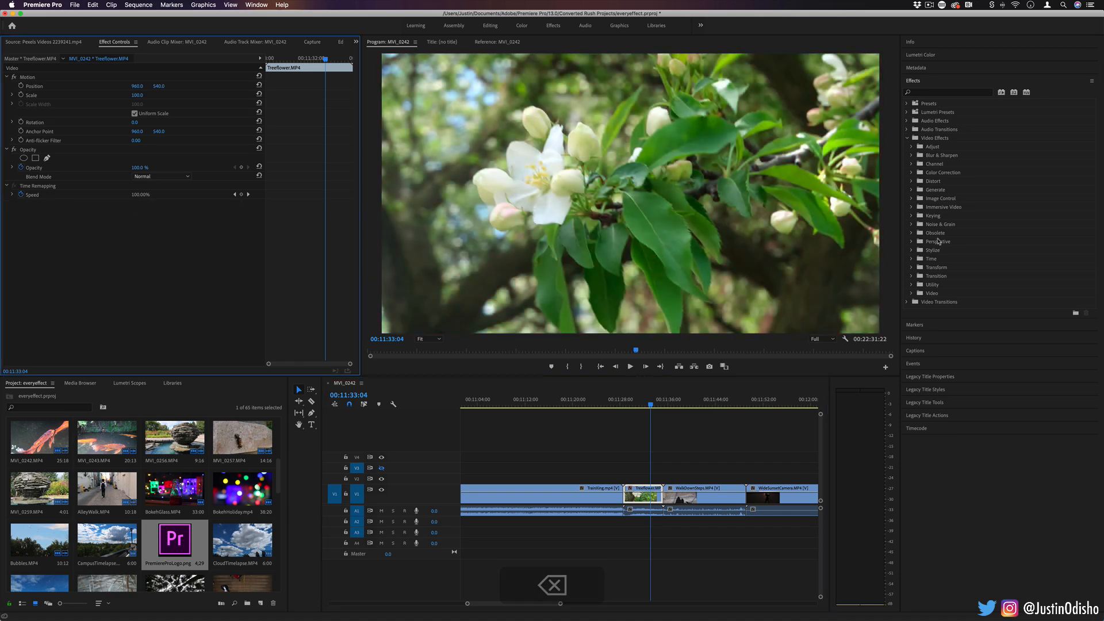
Apply Mosaic to the walking-man clip and raise Horizontal Blocks for more pixel blocks
{"action": "left_click", "coordinate": [911, 249]}
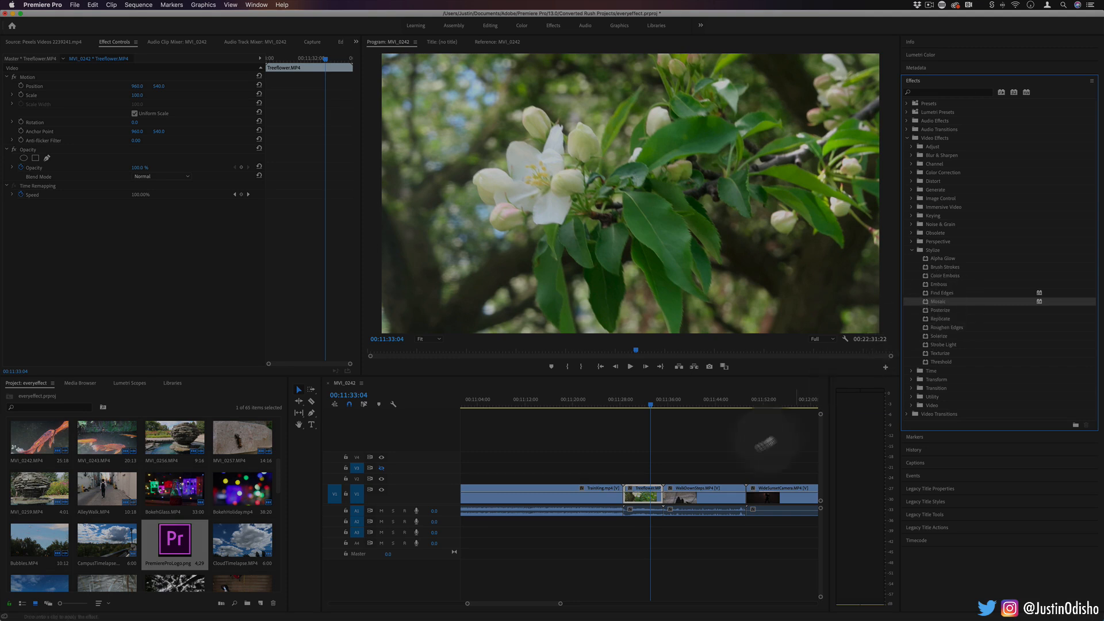
{"action": "double_click", "coordinate": [938, 301]}
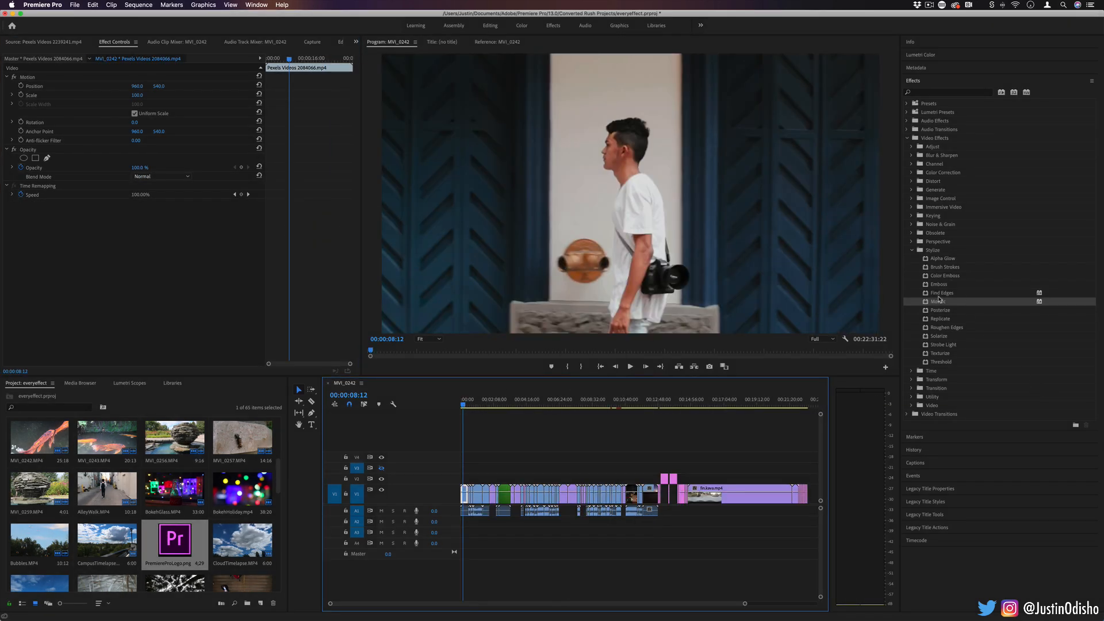
{"action": "double_click", "coordinate": [937, 301]}
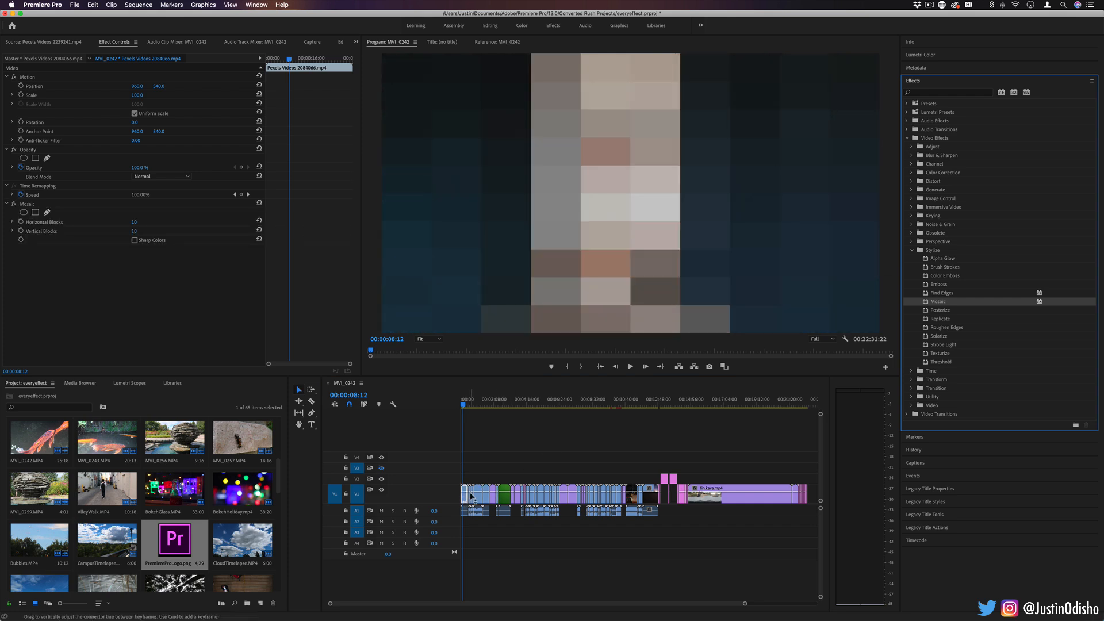
{"action": "left_click_drag", "start_coordinate": [133, 222], "coordinate": [145, 222]}
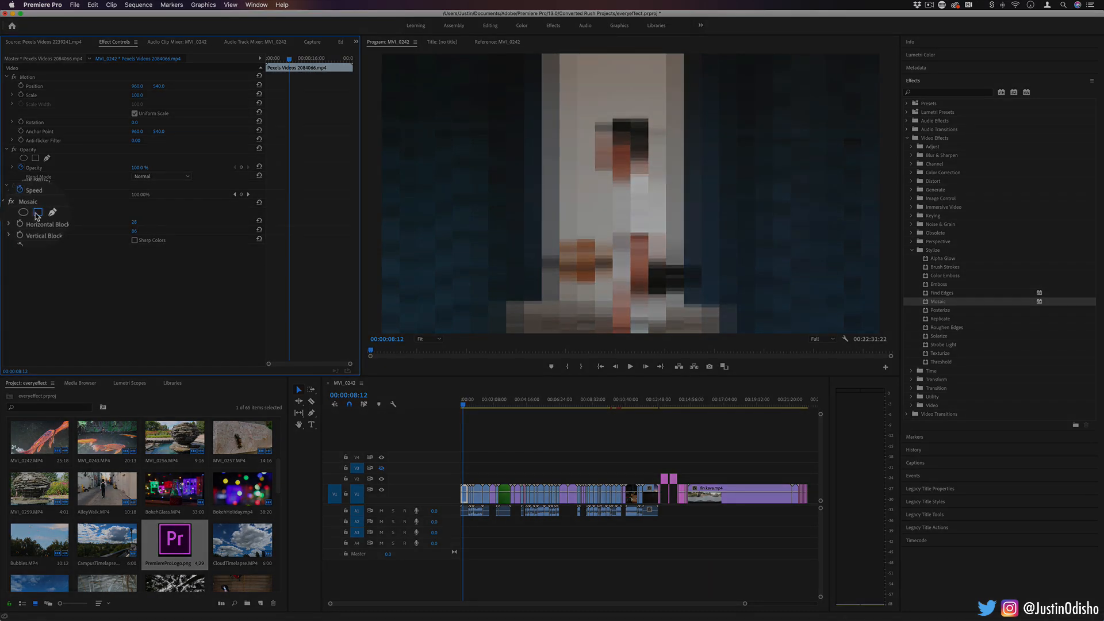
{"action": "left_click", "coordinate": [36, 213]}
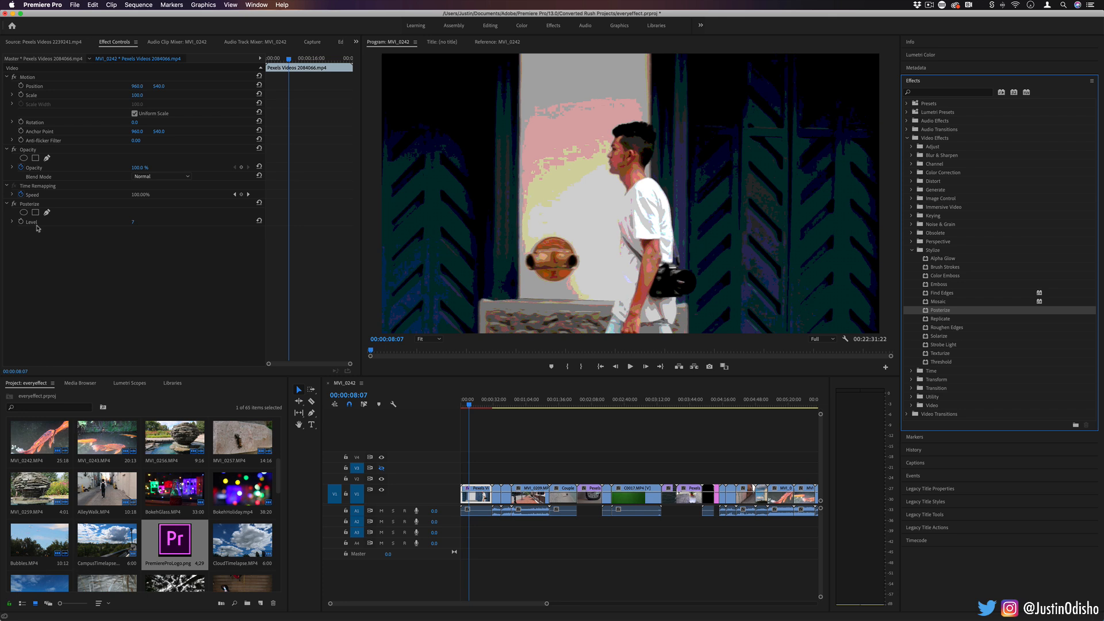
{"action": "mouse_move", "coordinate": [385, 270]}
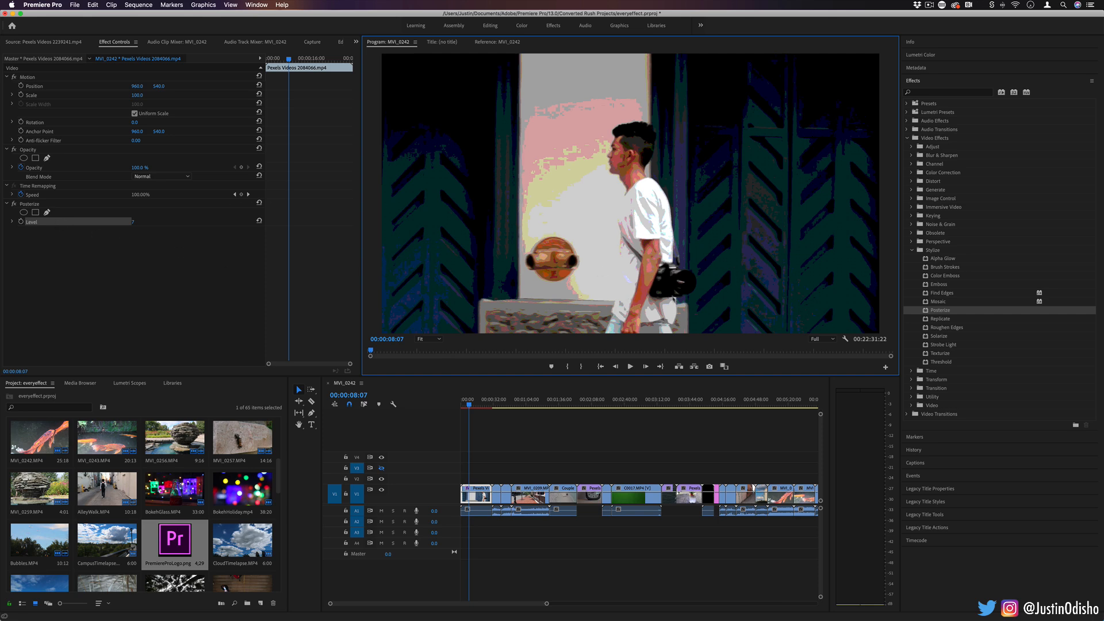
Show enlarged Lumetri Scopes, compare Posterize off and on, and adjust its Level
{"action": "left_click", "coordinate": [130, 381]}
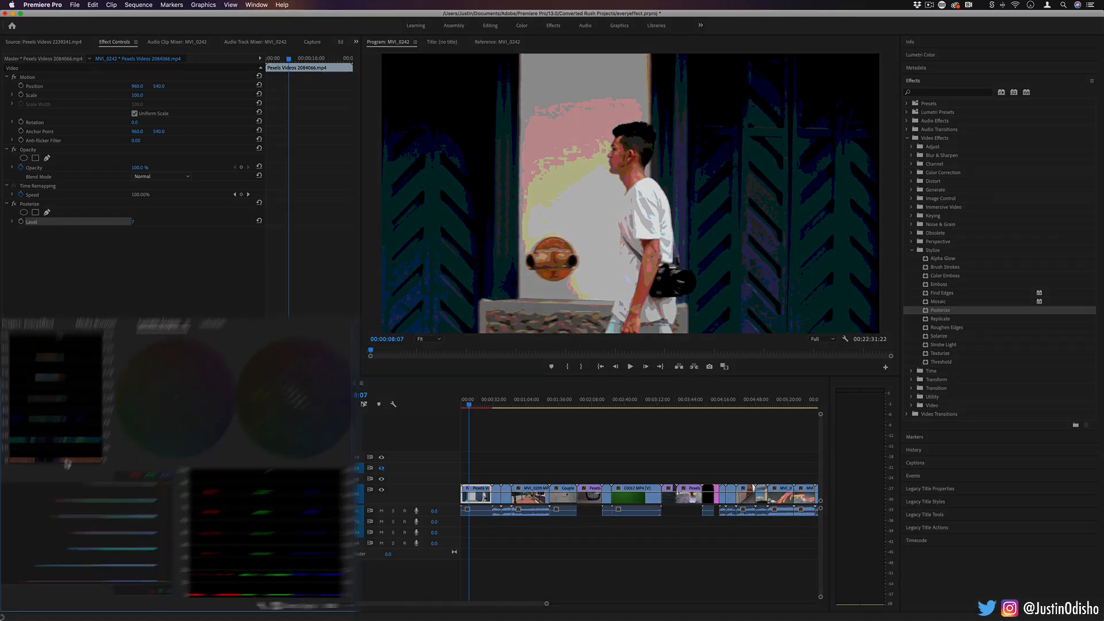
{"action": "left_click", "coordinate": [187, 269]}
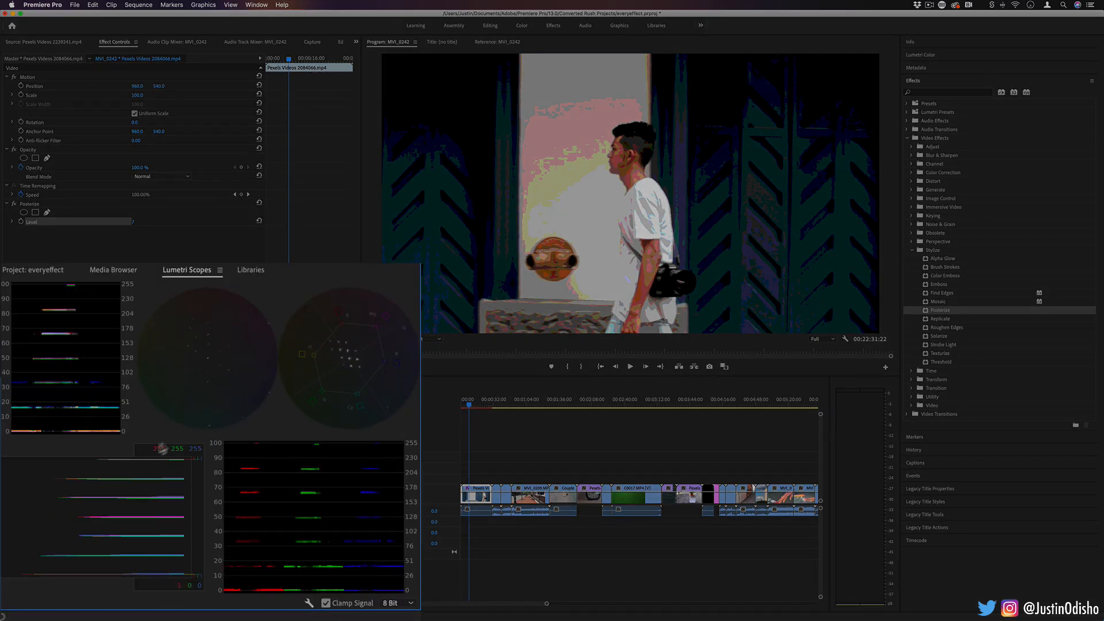
{"action": "left_click", "coordinate": [14, 204]}
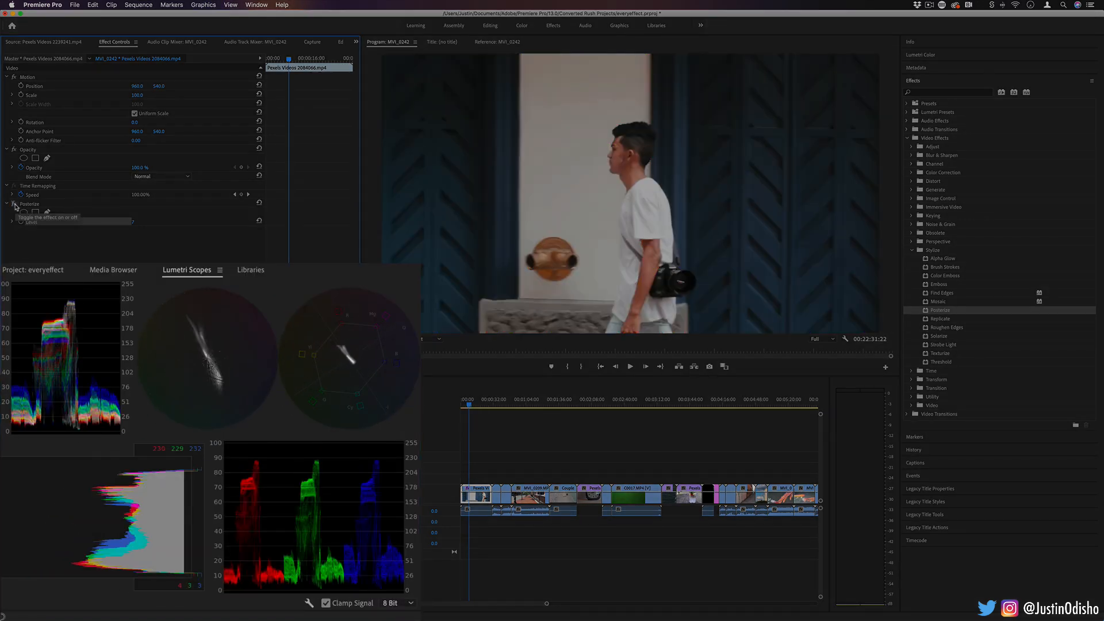
{"action": "left_click", "coordinate": [14, 205]}
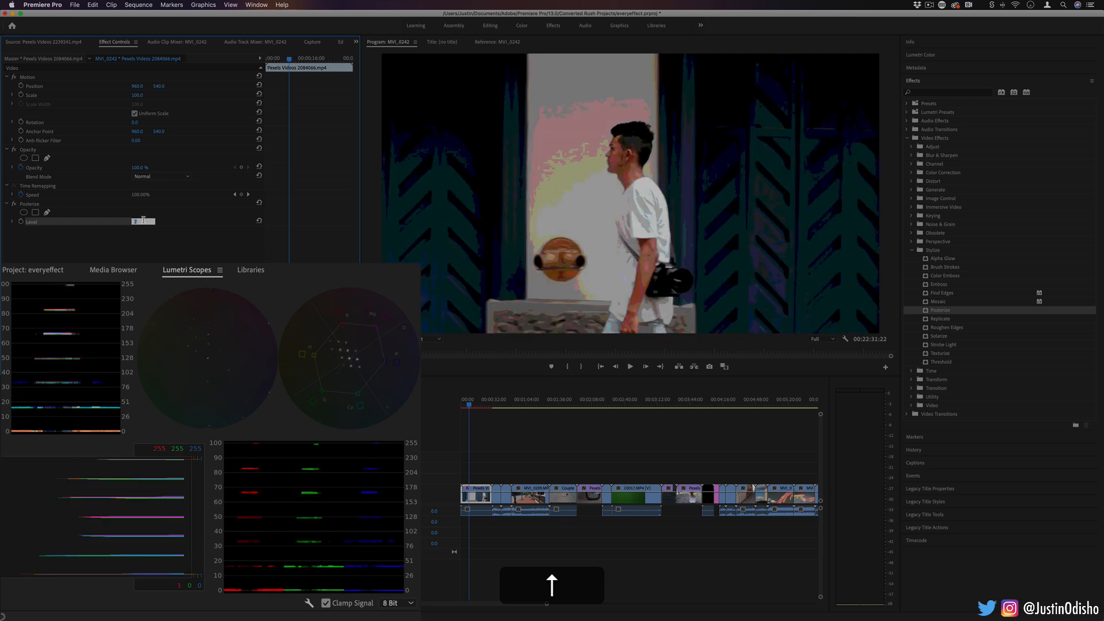
{"action": "left_click_drag", "start_coordinate": [142, 221], "coordinate": [137, 221]}
{"action": "type", "text": "tint"}
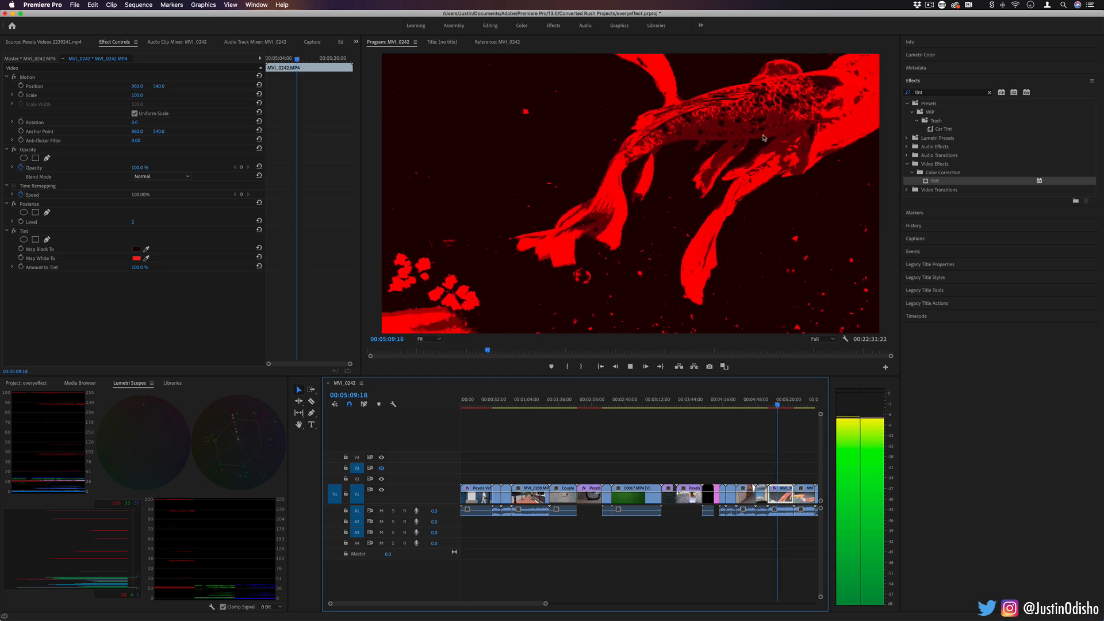
Play the koi fish clip showing its red-on-black Posterize plus Tint look
{"action": "left_click", "coordinate": [629, 366]}
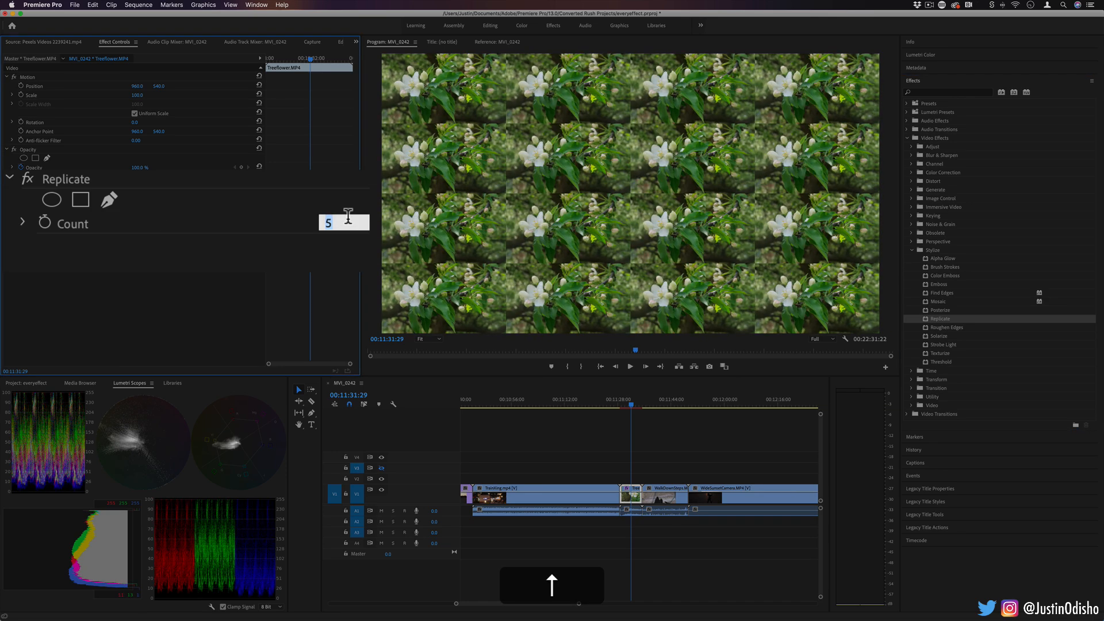
Set the Replicate Count on the flower clip to tile it five across
{"action": "left_click_drag", "start_coordinate": [329, 221], "coordinate": [142, 222]}
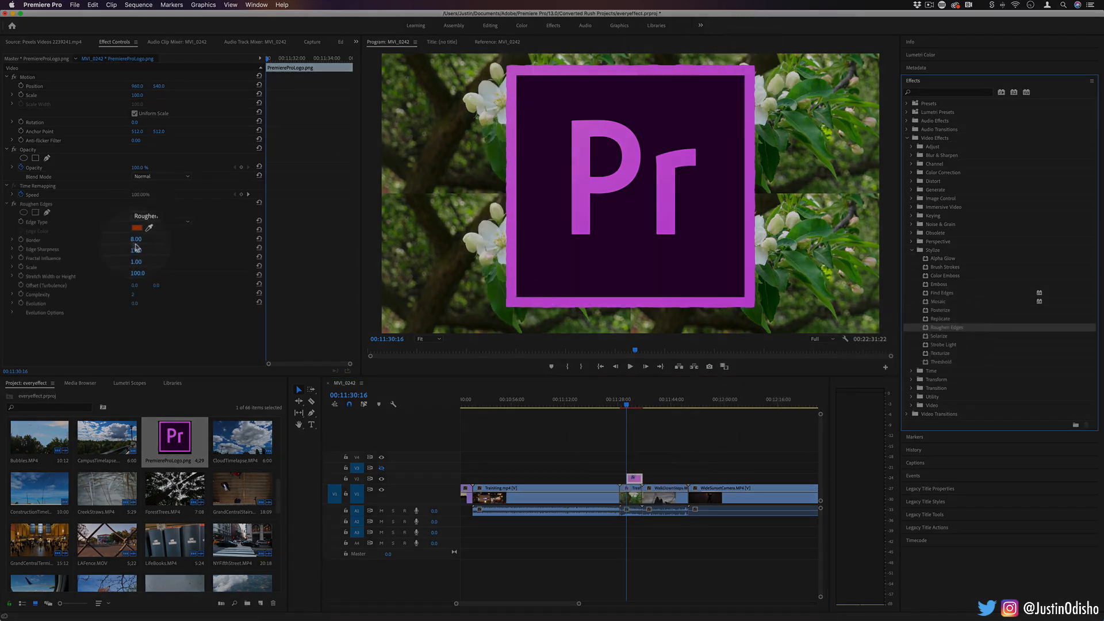
Cycle the Roughen Edges Edge Type through Roughen Color and Cut, settling on Rusty
{"action": "left_click", "coordinate": [161, 222]}
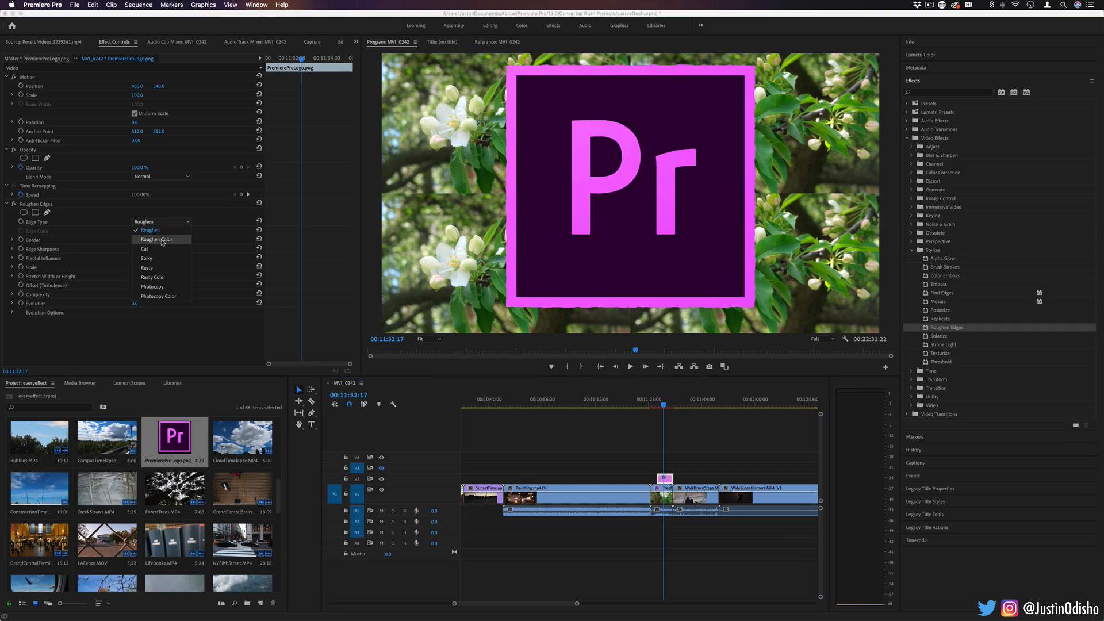
{"action": "left_click", "coordinate": [155, 239]}
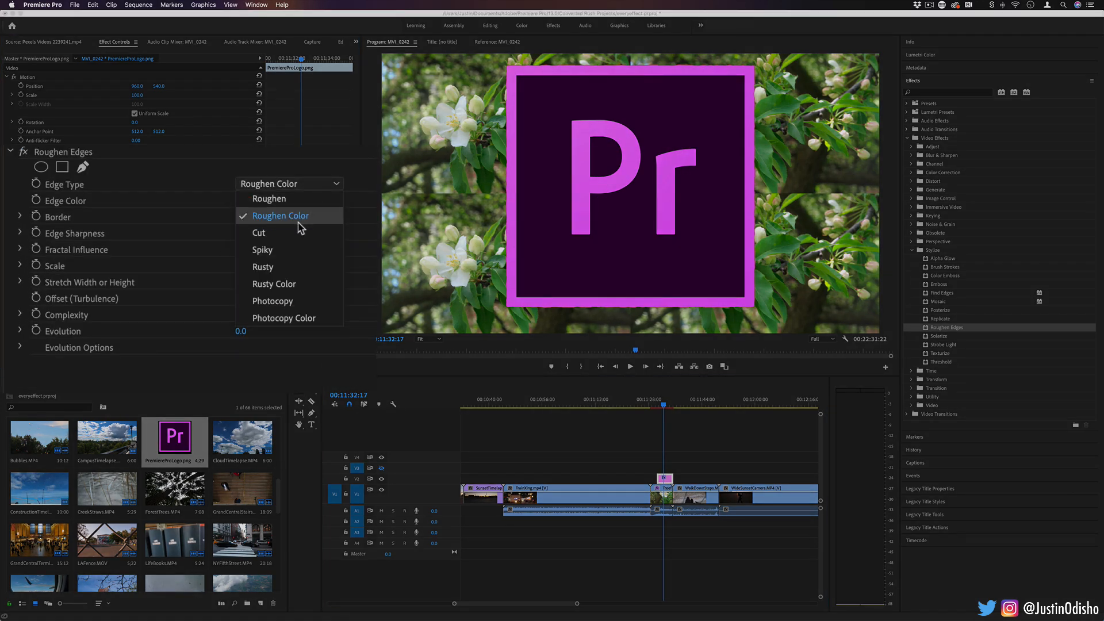
{"action": "left_click", "coordinate": [258, 232]}
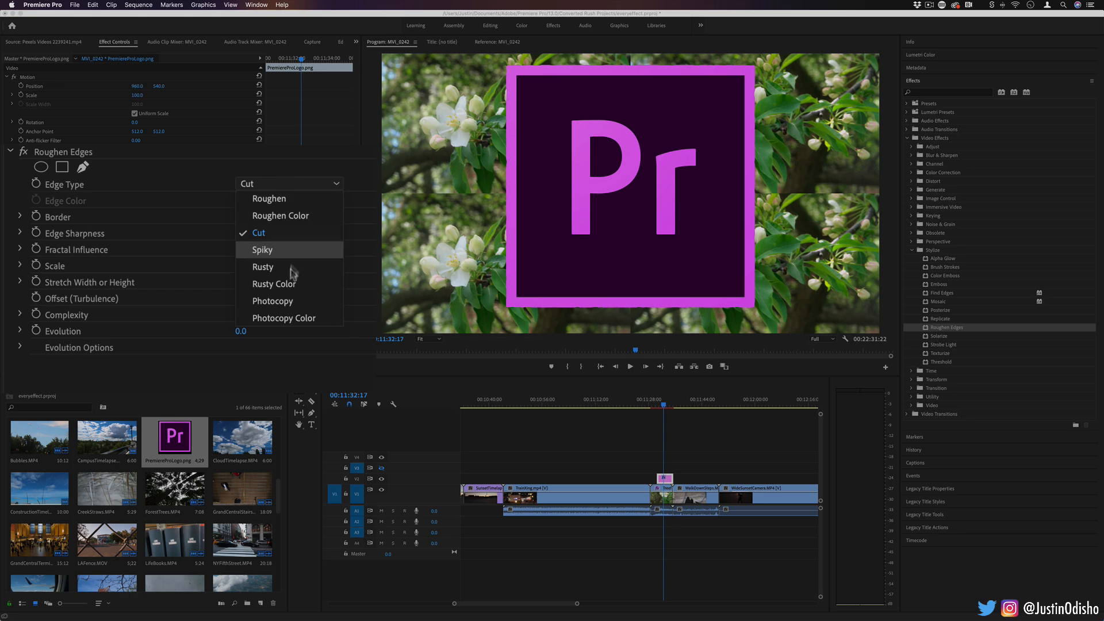
{"action": "left_click", "coordinate": [262, 265]}
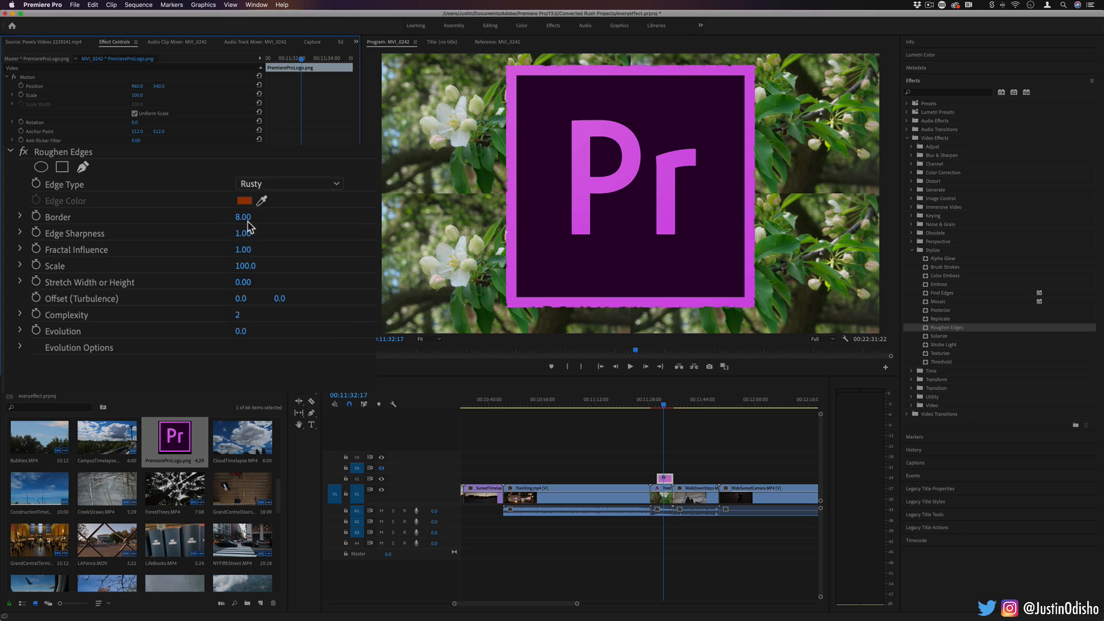
Thicken the rusty border around the logo and play back the roughened result
{"action": "left_click_drag", "start_coordinate": [243, 217], "coordinate": [243, 218]}
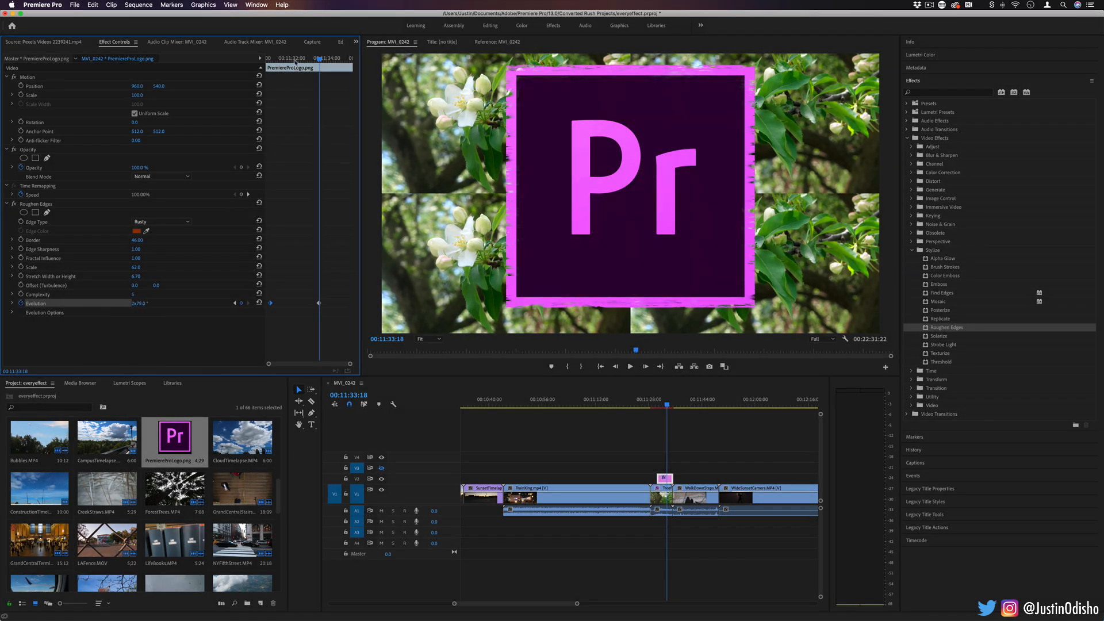
{"action": "left_click", "coordinate": [629, 366]}
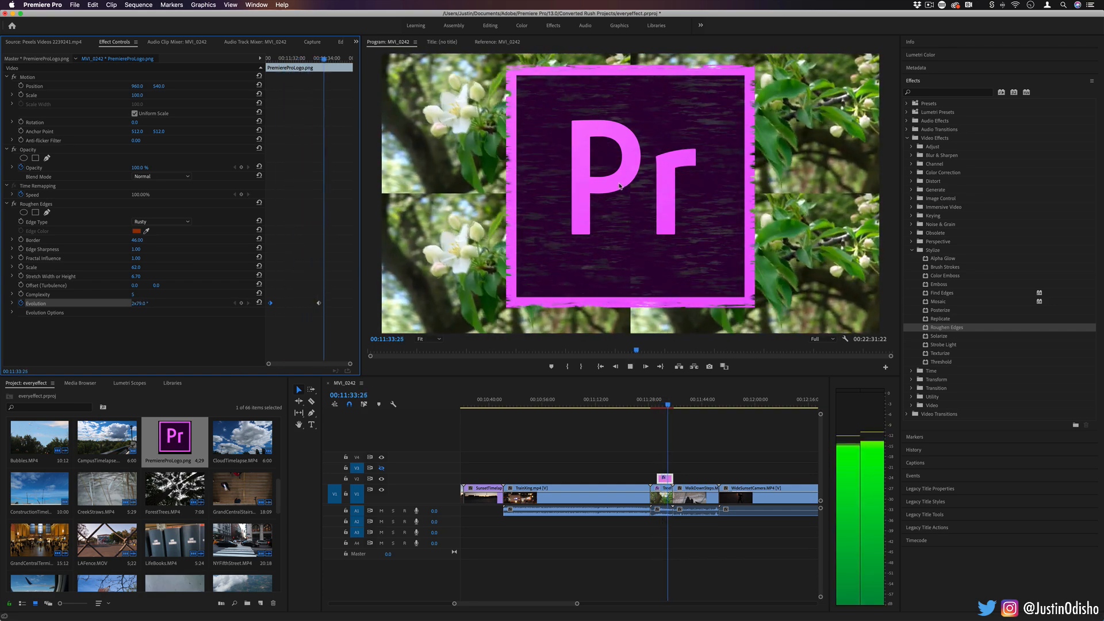
{"action": "left_click", "coordinate": [629, 365]}
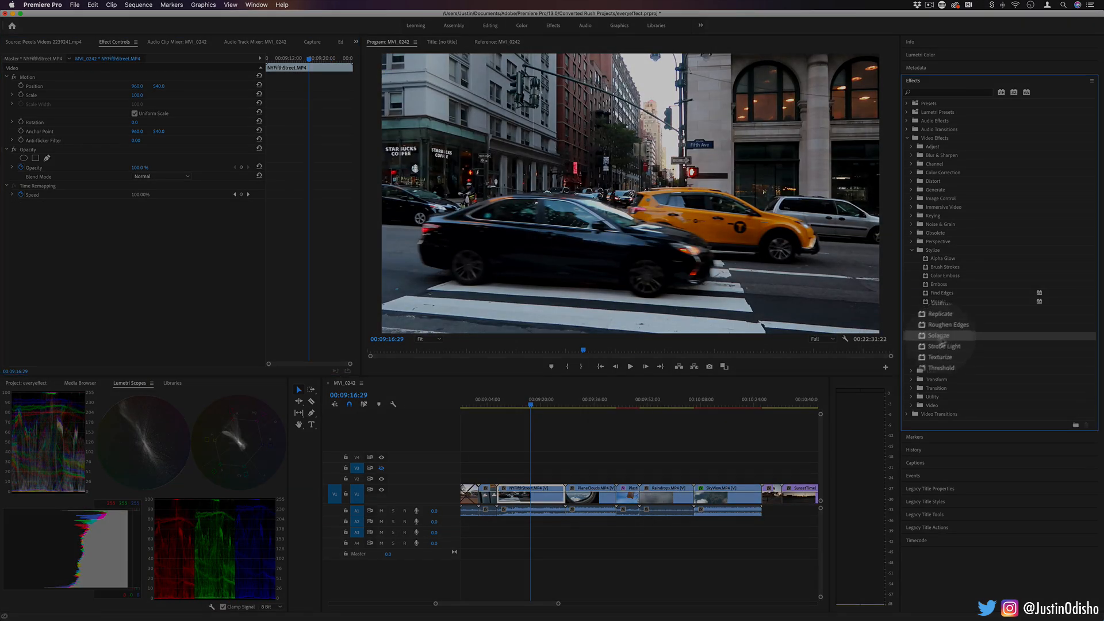
Apply Solarize to the NYFifthStreet clip, then show it on the PlaneClouds clip
{"action": "double_click", "coordinate": [938, 335]}
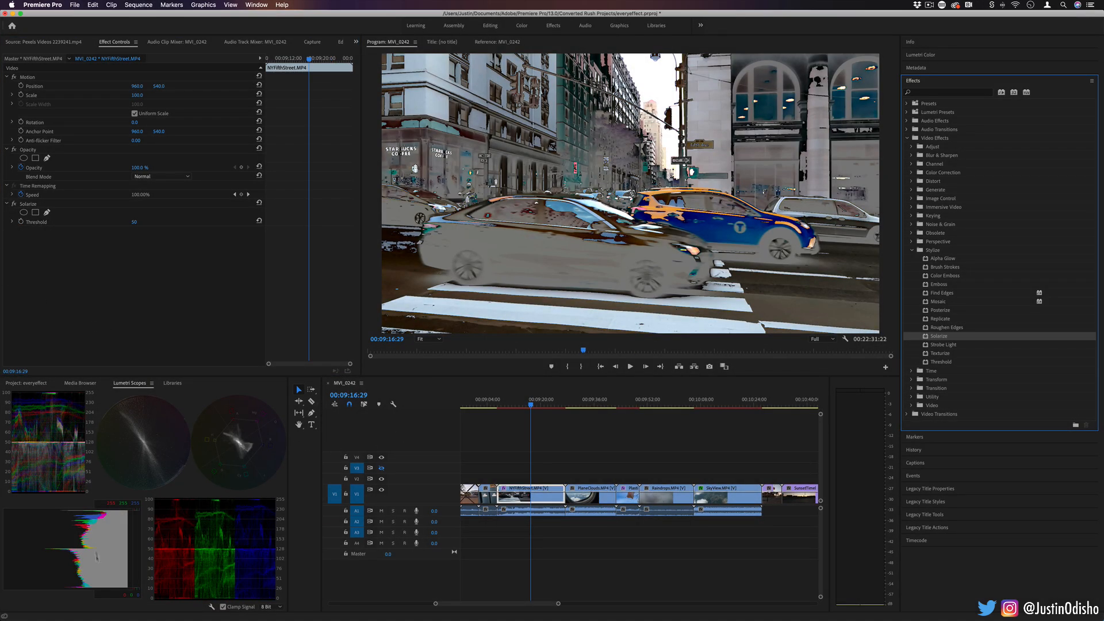
{"action": "left_click", "coordinate": [6, 204]}
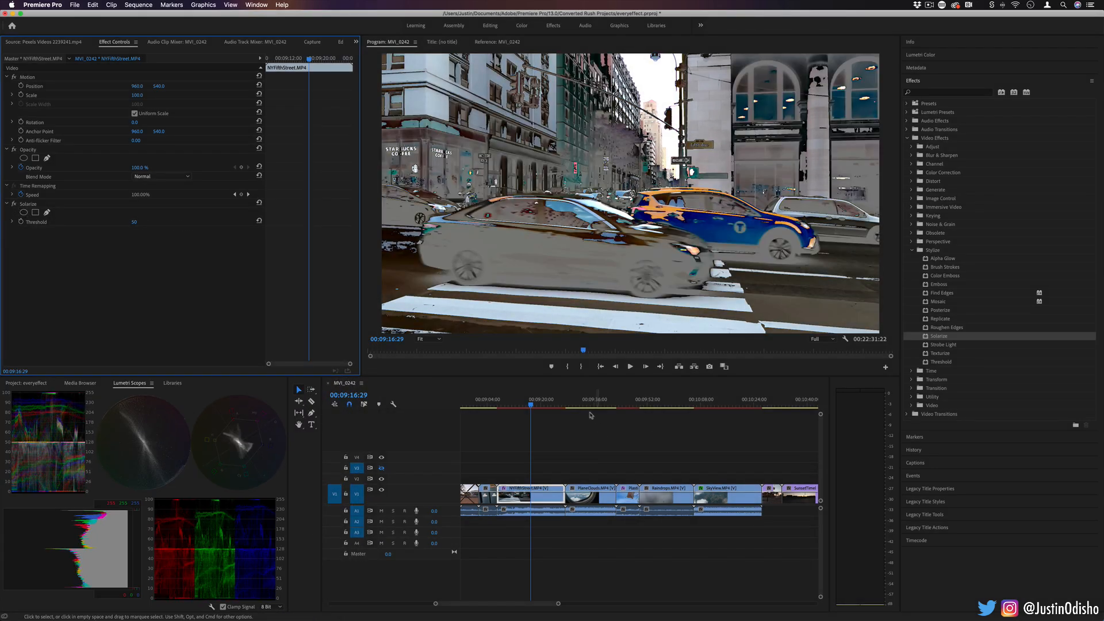
{"action": "left_click", "coordinate": [590, 488]}
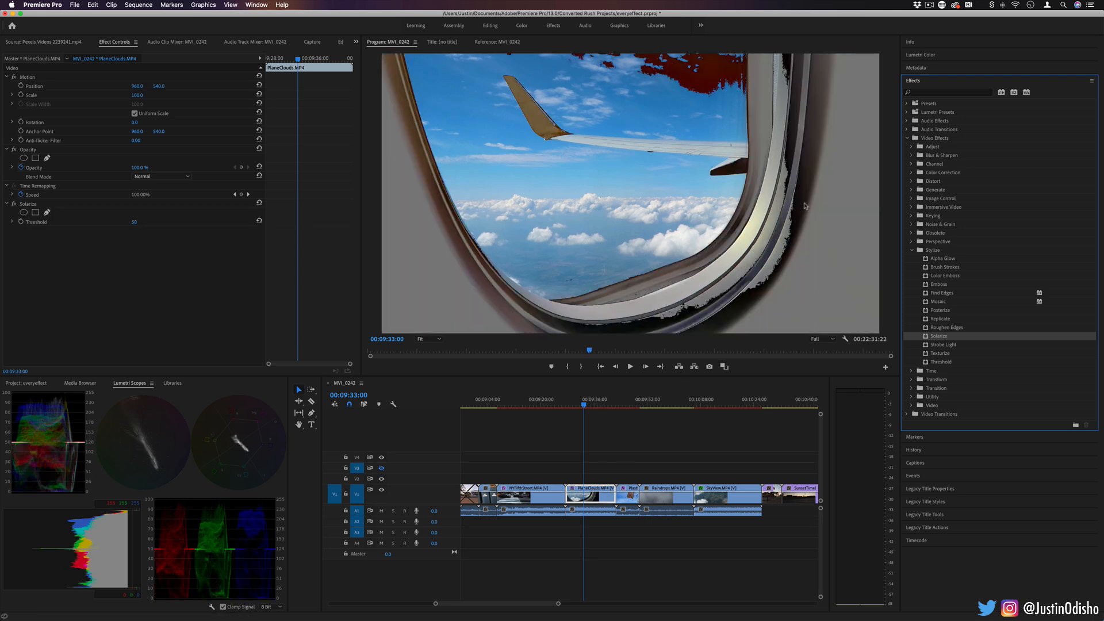
{"action": "mouse_move", "coordinate": [671, 137]}
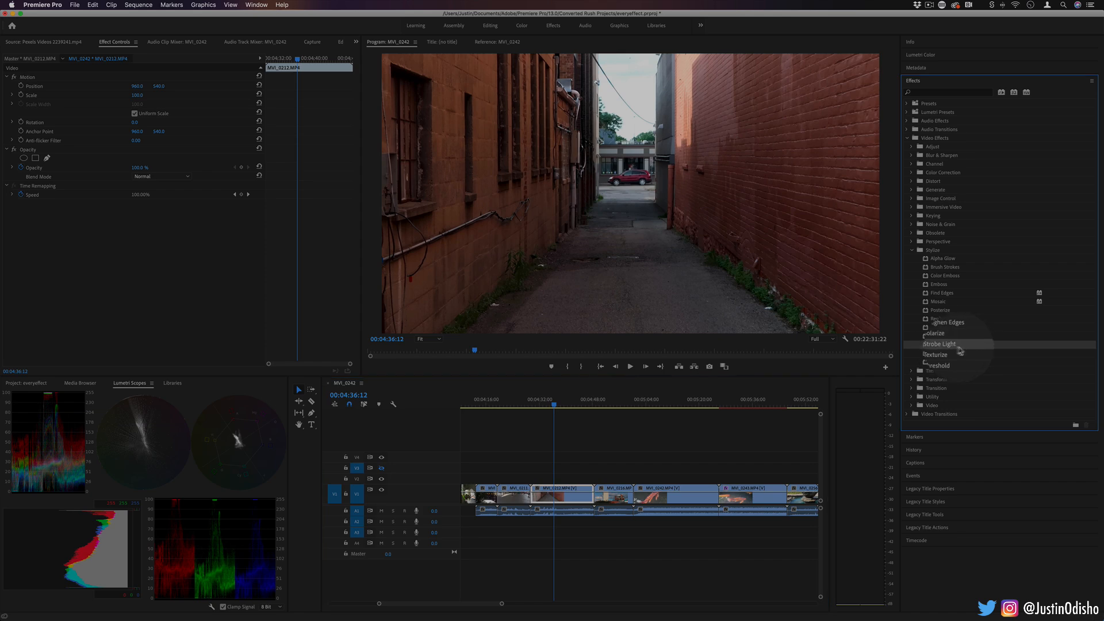
Apply Strobe Light to the alley clip, preview it, and set a new strobe colour
{"action": "double_click", "coordinate": [943, 344]}
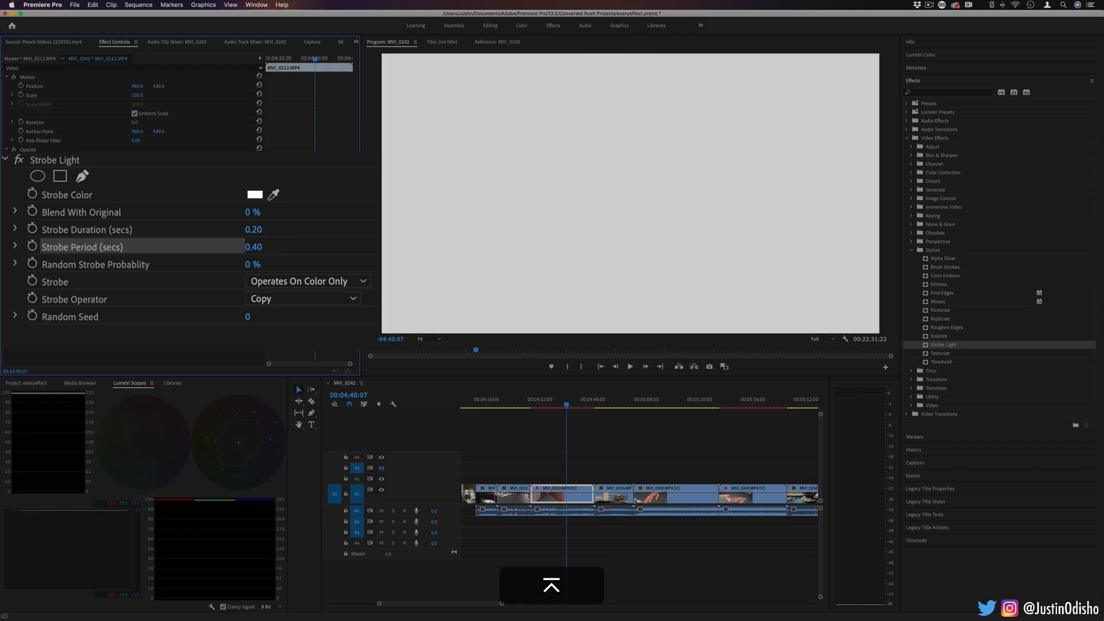
{"action": "left_click", "coordinate": [630, 365]}
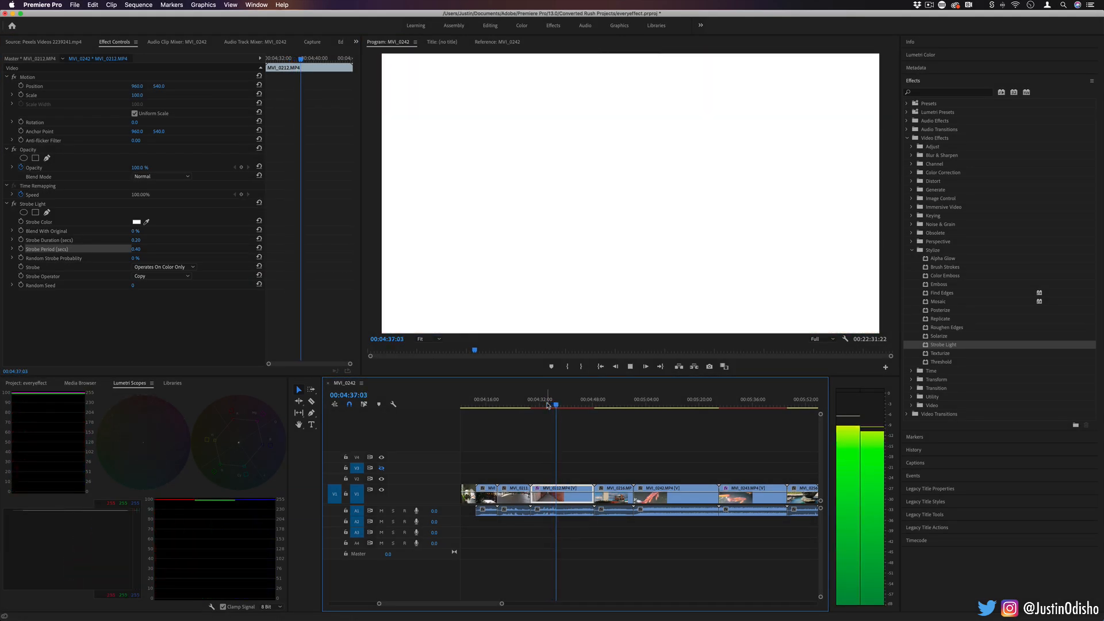
{"action": "left_click", "coordinate": [136, 222]}
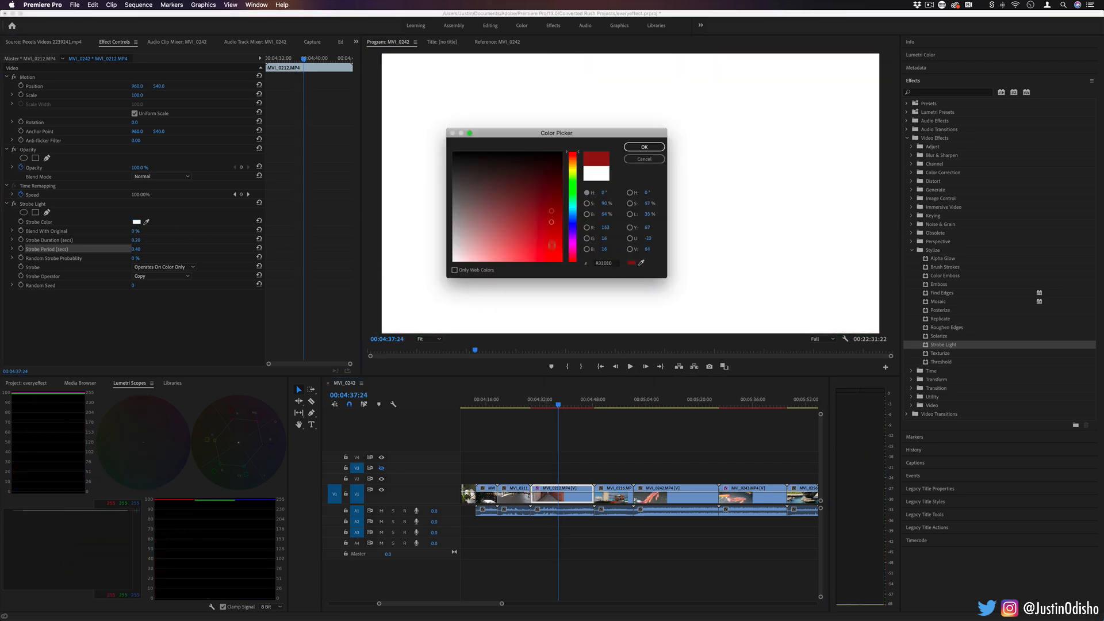
{"action": "left_click", "coordinate": [644, 146]}
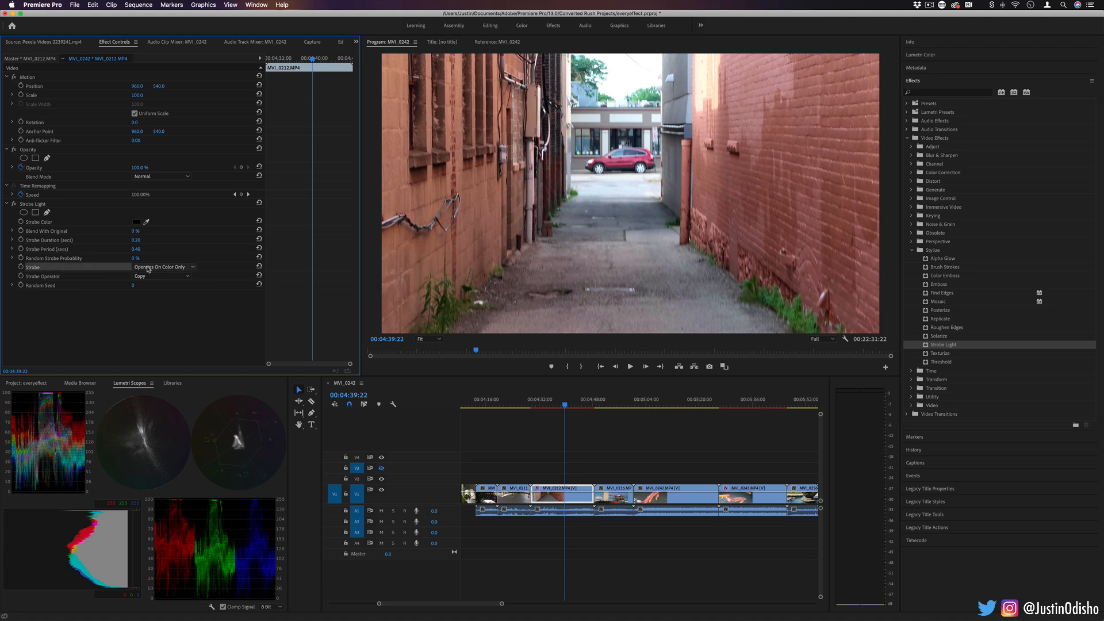
{"action": "left_click", "coordinate": [162, 267]}
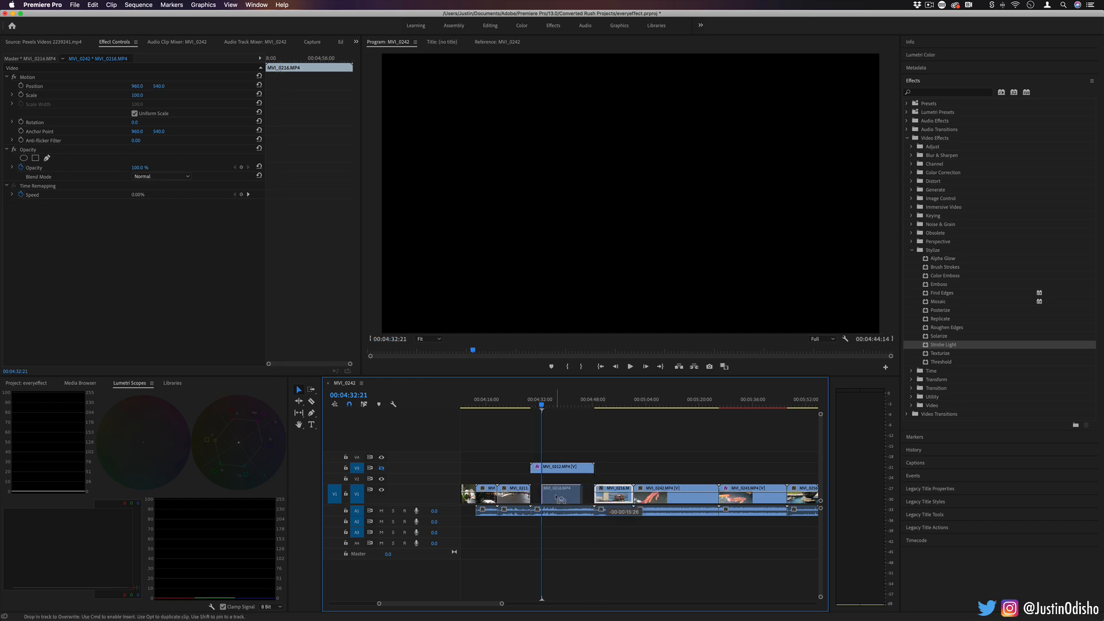
Move the alley clip up to V2 and select the MVI_0216 clip below it
{"action": "left_click", "coordinate": [630, 366]}
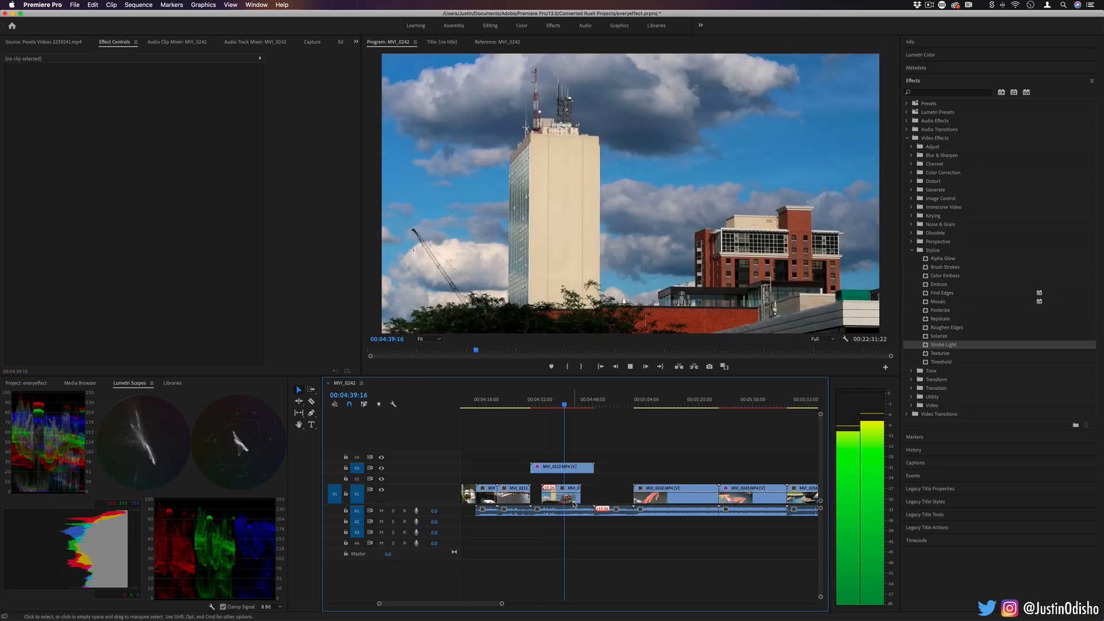
{"action": "left_click", "coordinate": [560, 497]}
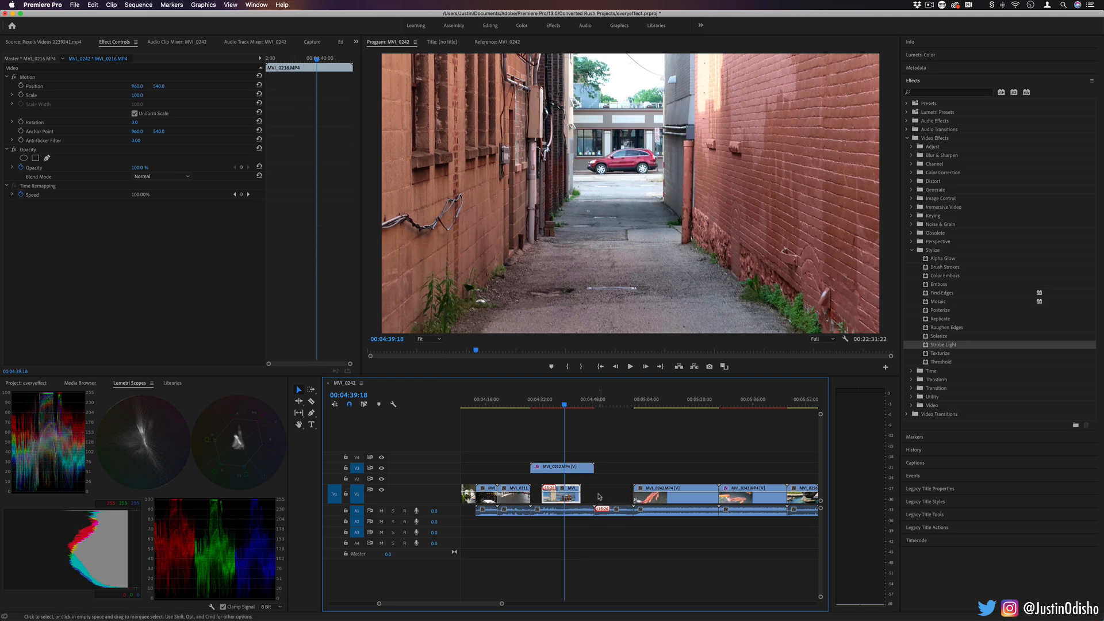
{"action": "left_click", "coordinate": [630, 366]}
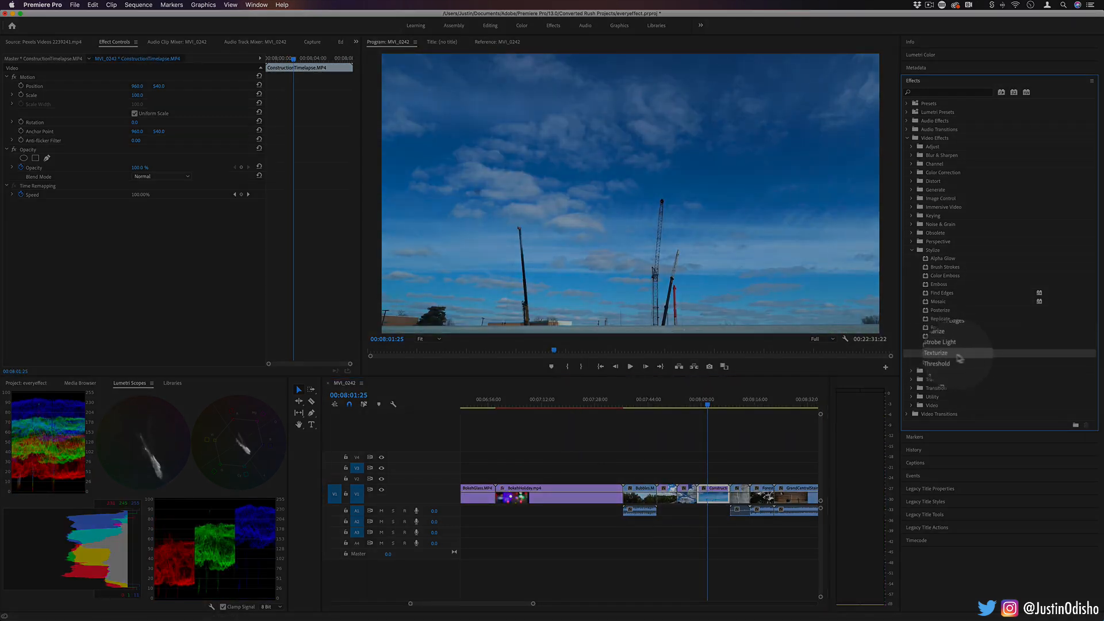
Apply Texturize to the construction timelapse with Video 3 as its Texture Layer
{"action": "double_click", "coordinate": [936, 353]}
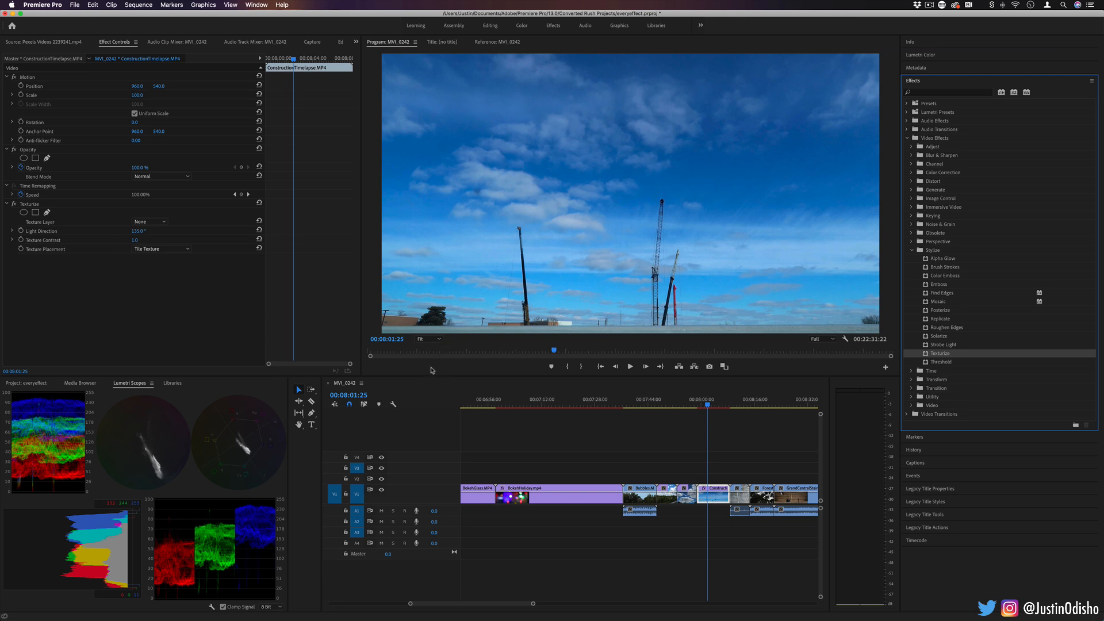
{"action": "mouse_move", "coordinate": [610, 205]}
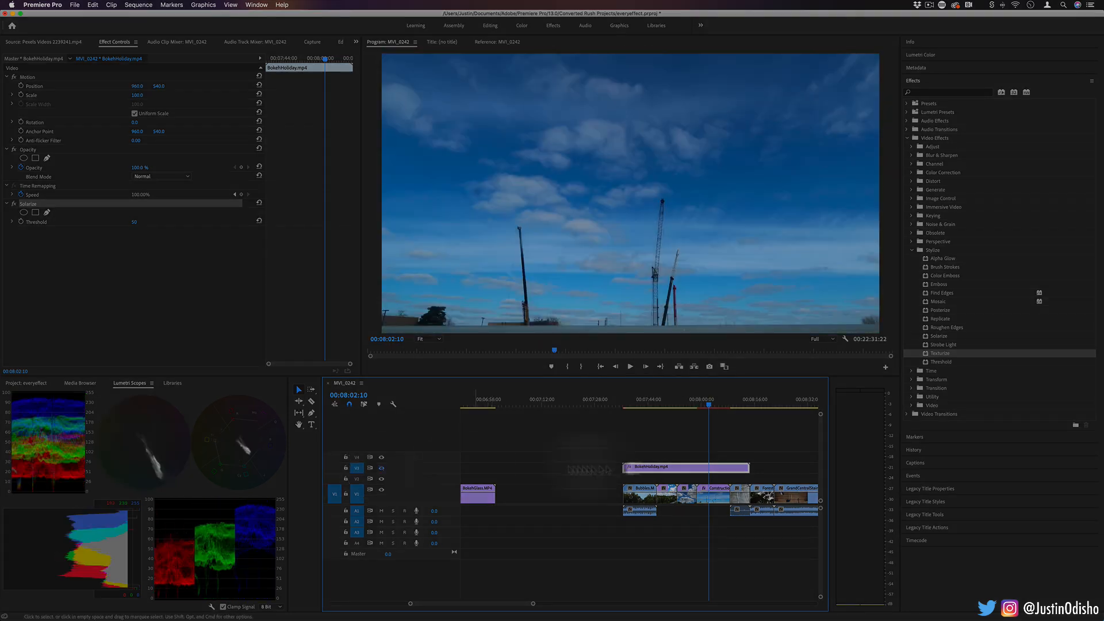
{"action": "left_click", "coordinate": [713, 495]}
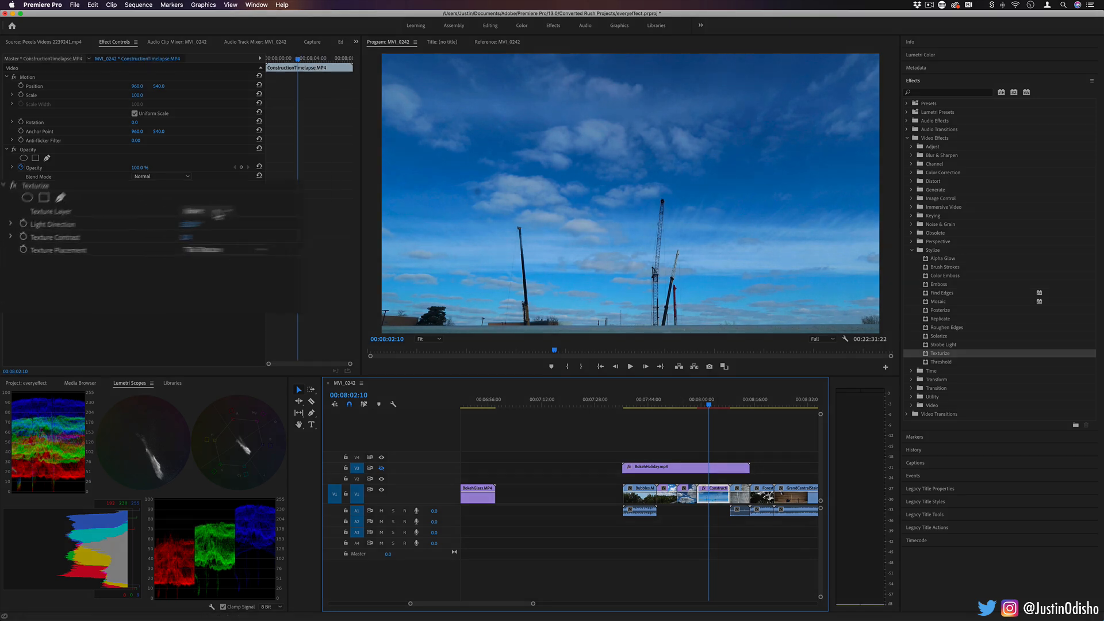
{"action": "left_click", "coordinate": [259, 201]}
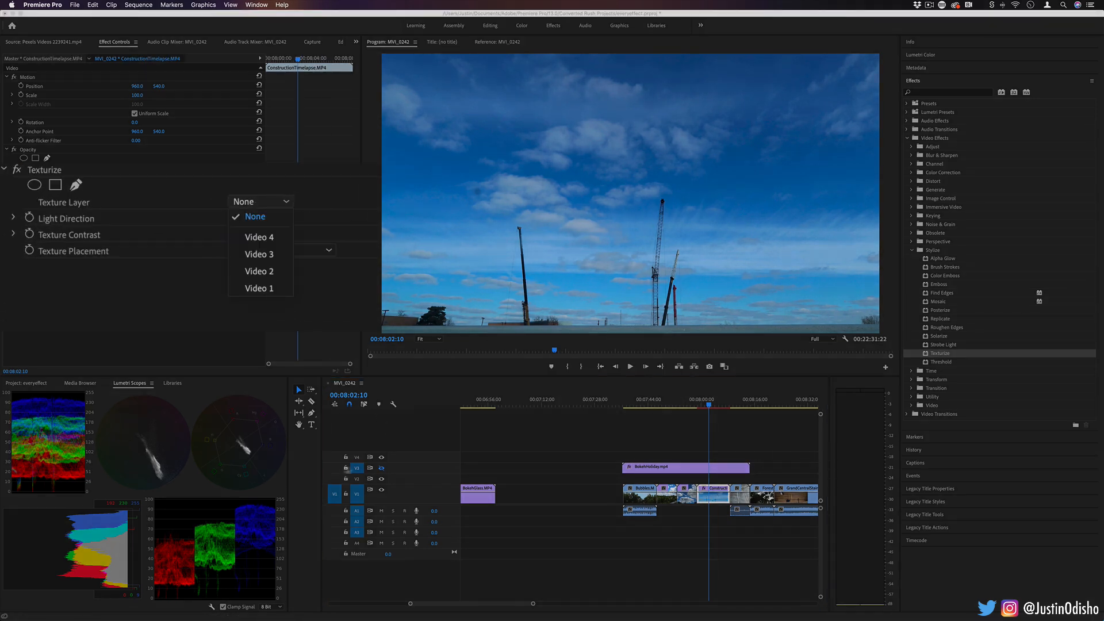
{"action": "mouse_move", "coordinate": [258, 255]}
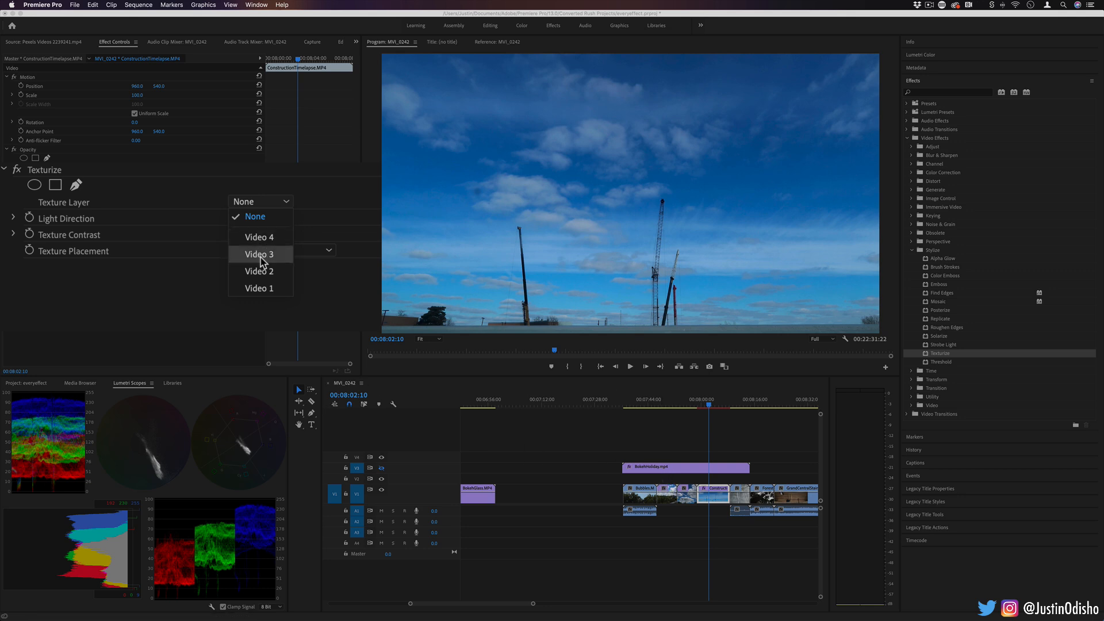
{"action": "left_click", "coordinate": [258, 255]}
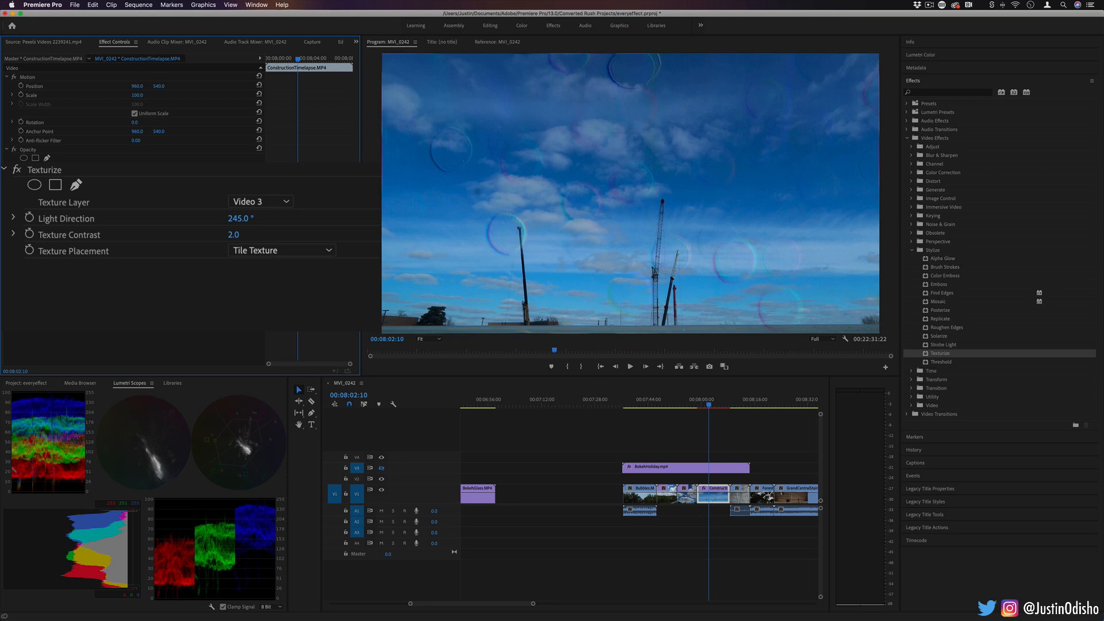
Select the BokehHoliday clip and hide its own track so only the texture shows
{"action": "left_click", "coordinate": [6, 150]}
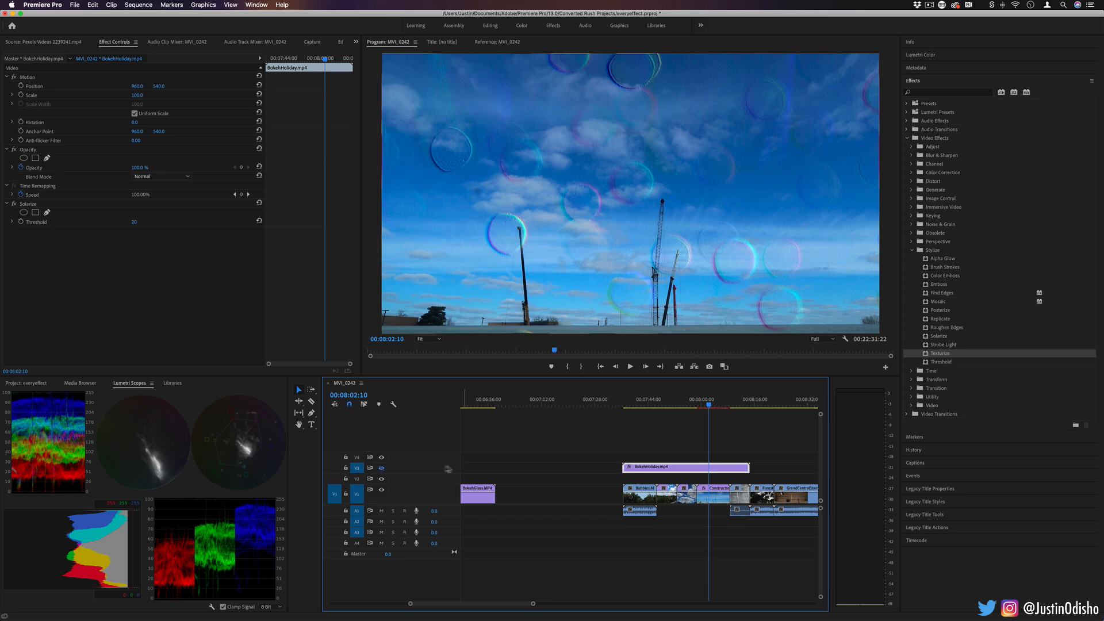
{"action": "left_click", "coordinate": [629, 366]}
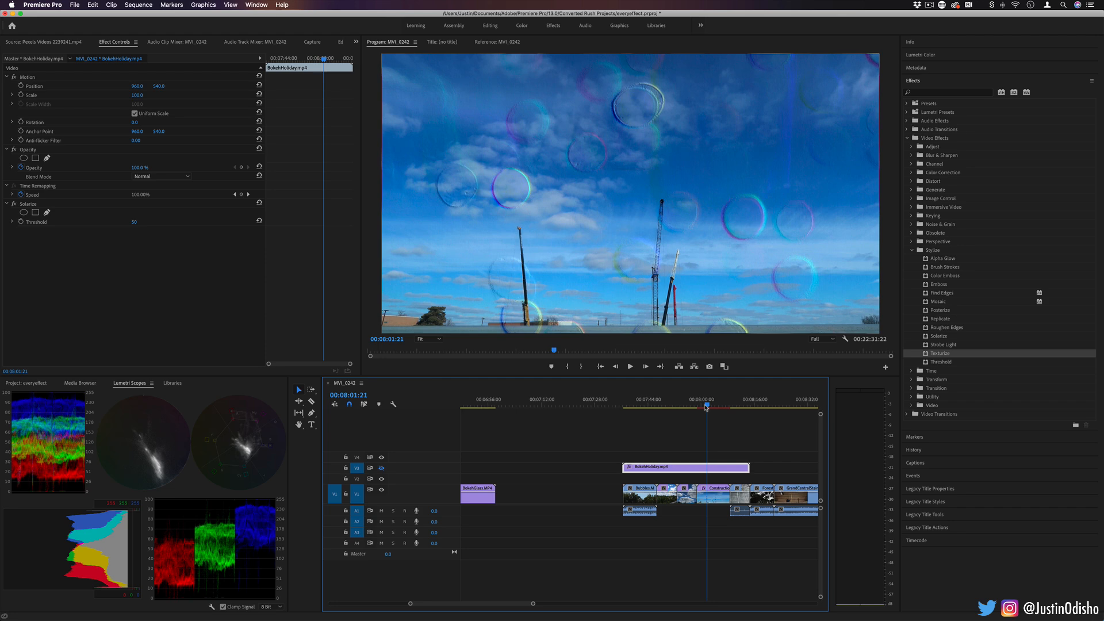
{"action": "left_click", "coordinate": [629, 366]}
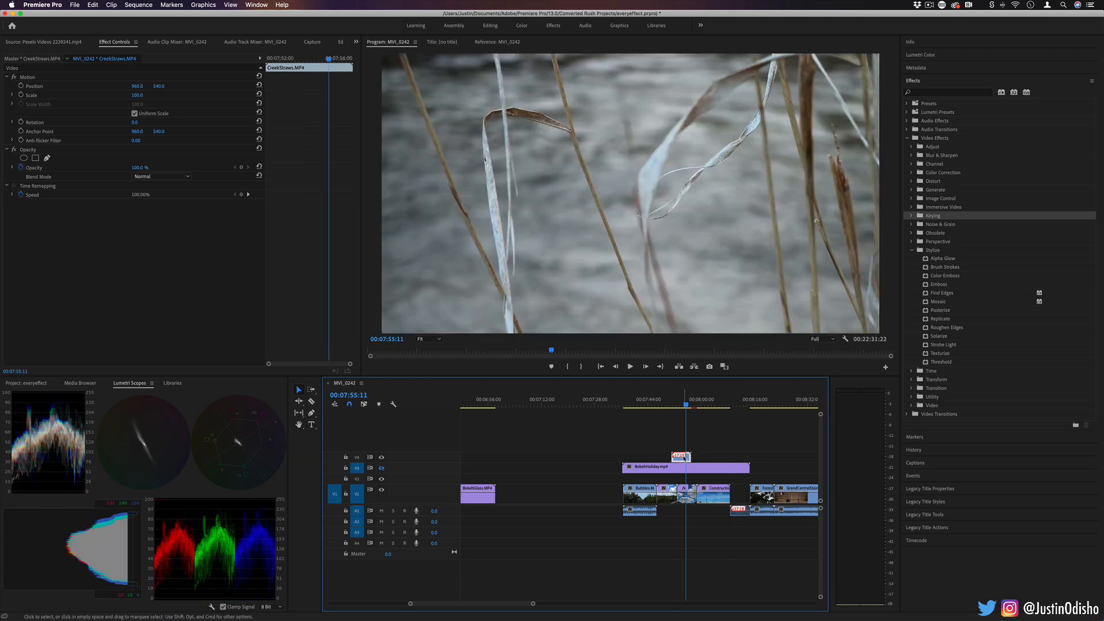
Blend the CreekStraws clip over the Threshold matte in Multiply, trying Screen before returning to Multiply
{"action": "left_click", "coordinate": [161, 176]}
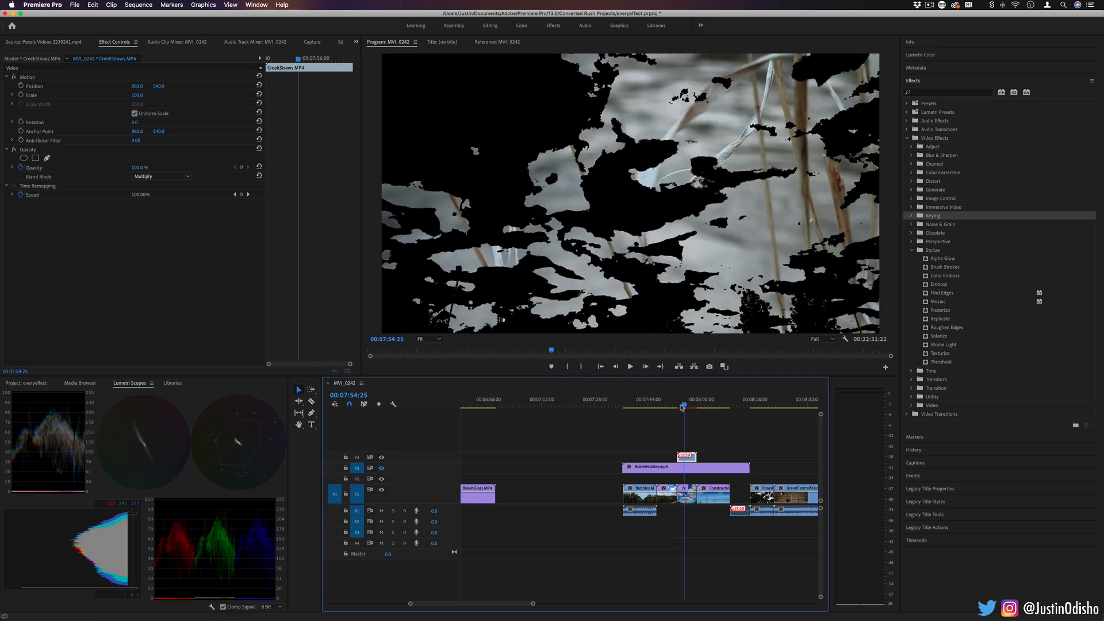
{"action": "left_click", "coordinate": [629, 366]}
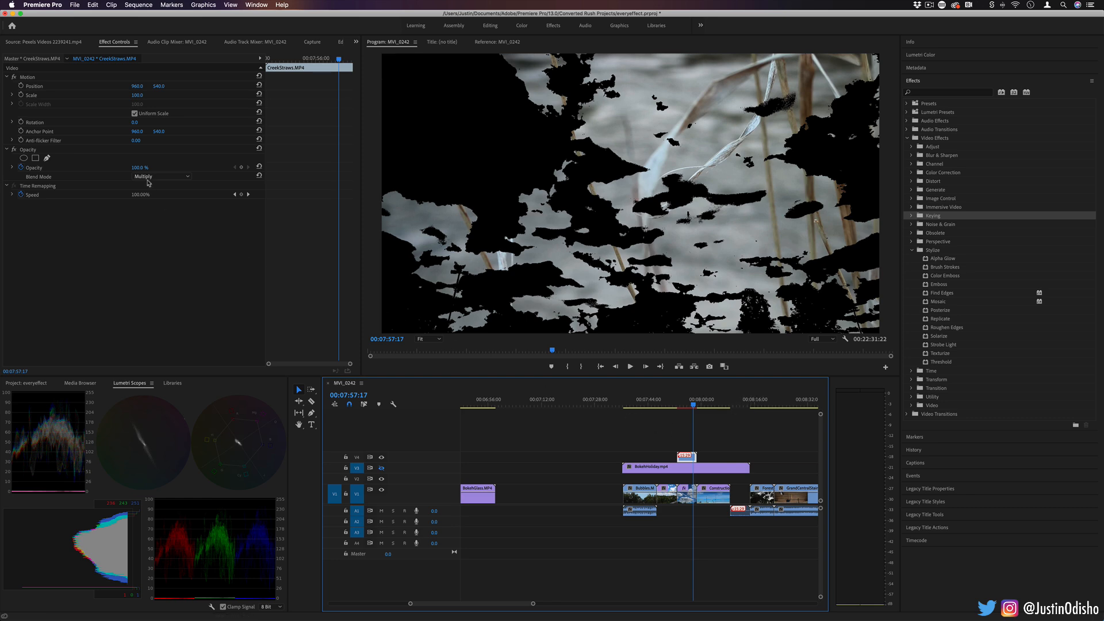
{"action": "left_click", "coordinate": [161, 176]}
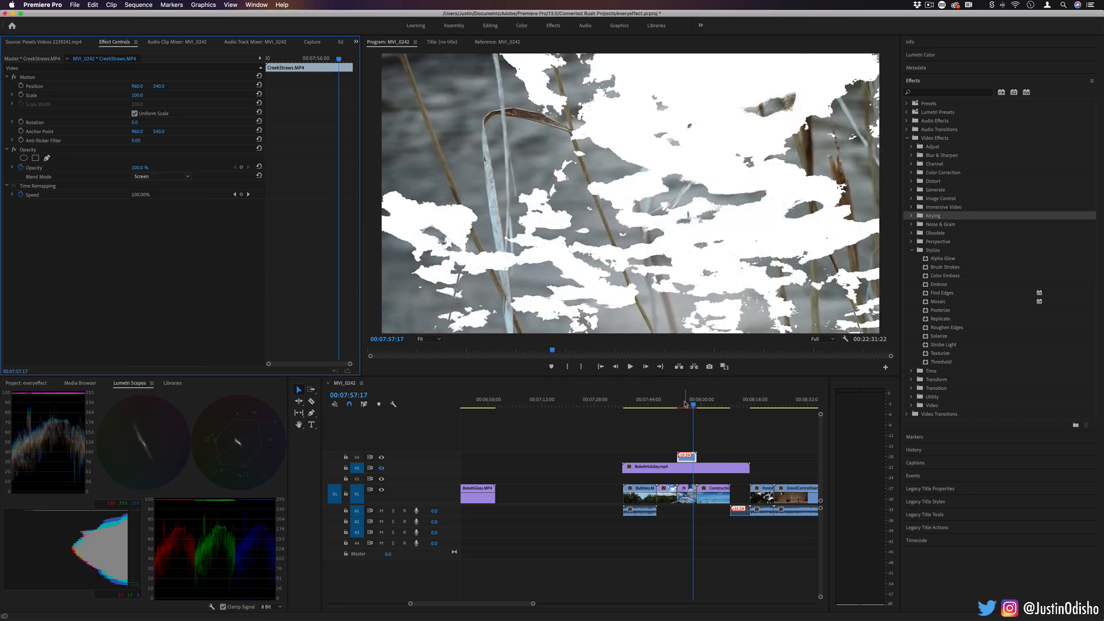
{"action": "left_click", "coordinate": [161, 176]}
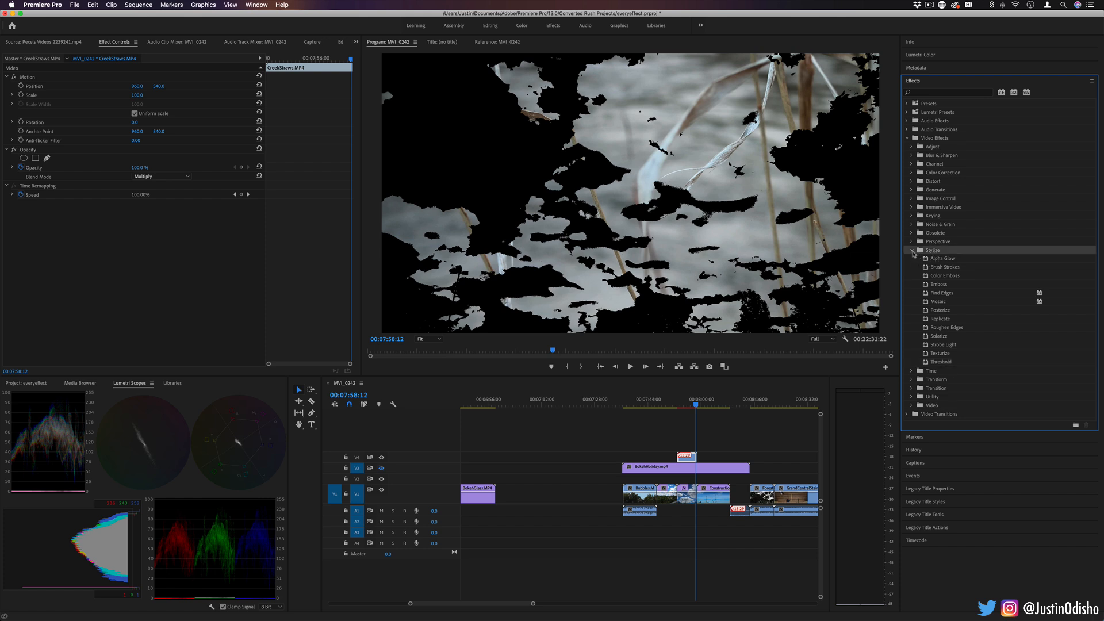
Collapse the Stylize effects group and expand the Time group
{"action": "left_click", "coordinate": [912, 249]}
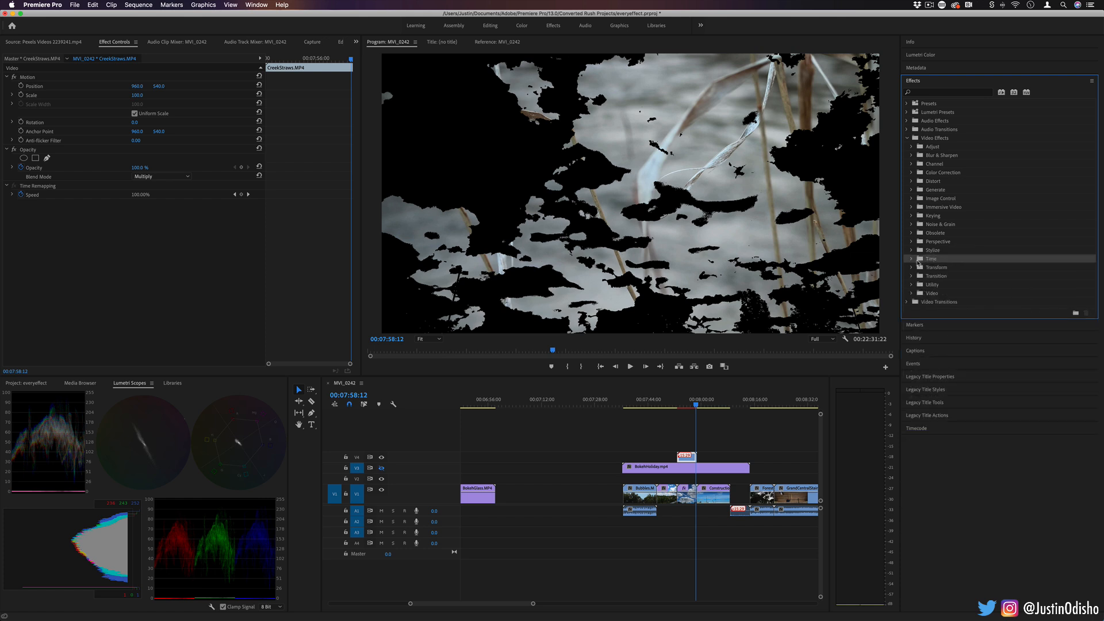
{"action": "left_click", "coordinate": [911, 259]}
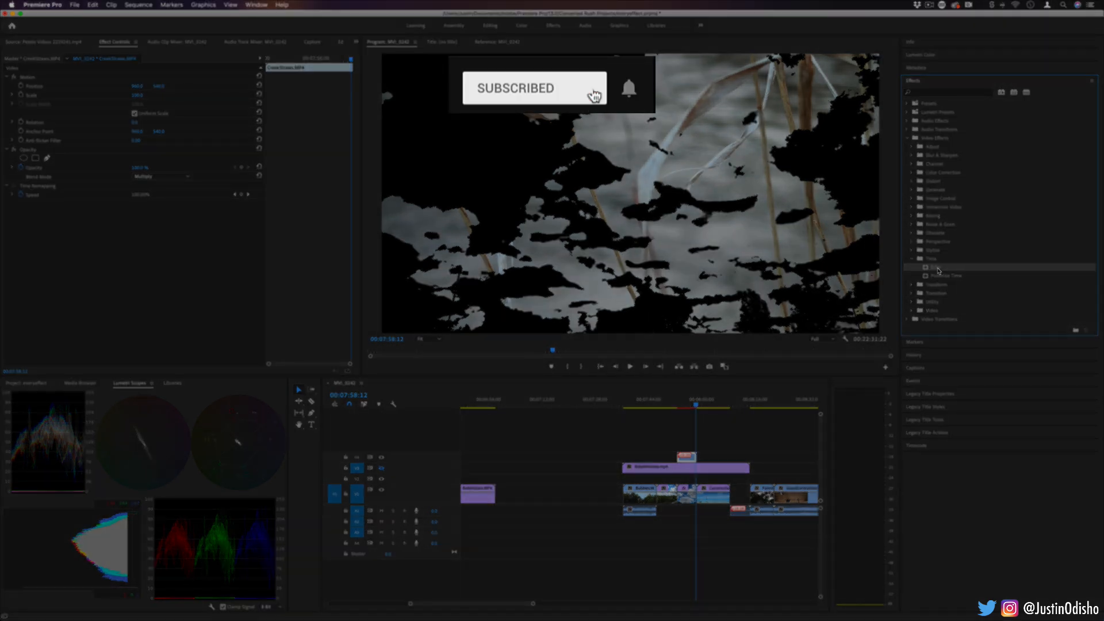
{"action": "left_click", "coordinate": [629, 87]}
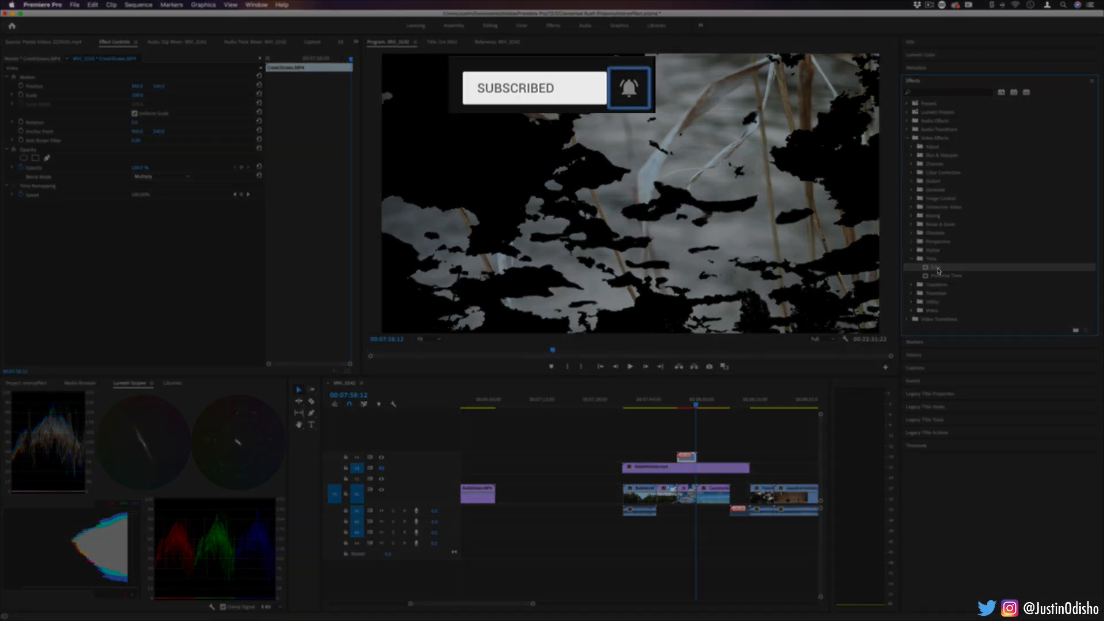